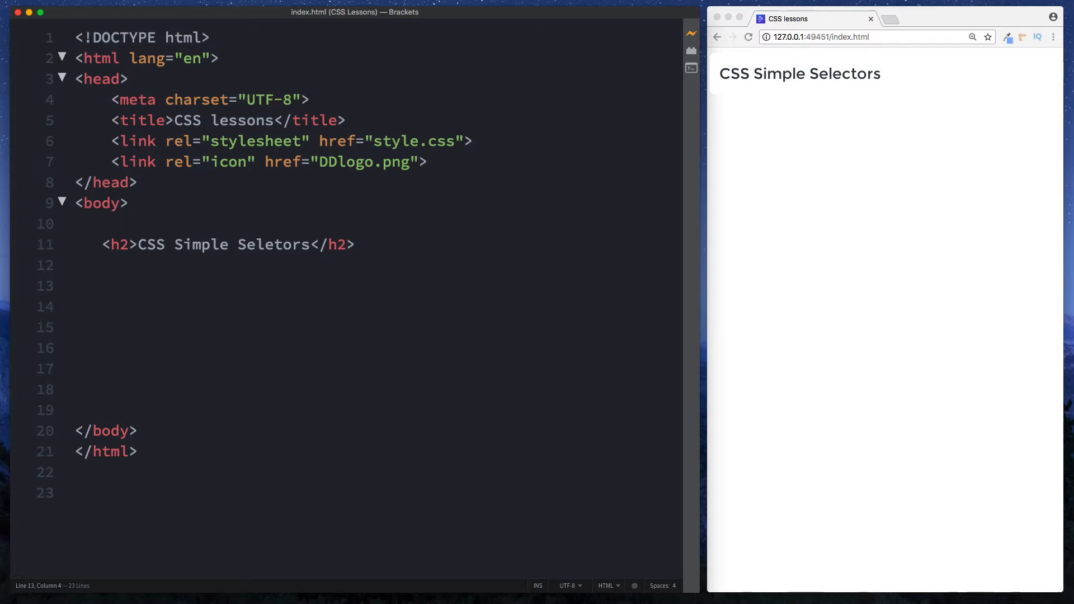
Step: Add <p>Element Selector</p>, <p id="id">ID Selector</p>, <p class="class">Class Selector</p> and a lorem ipsum paragraph to the body
click(112, 287)
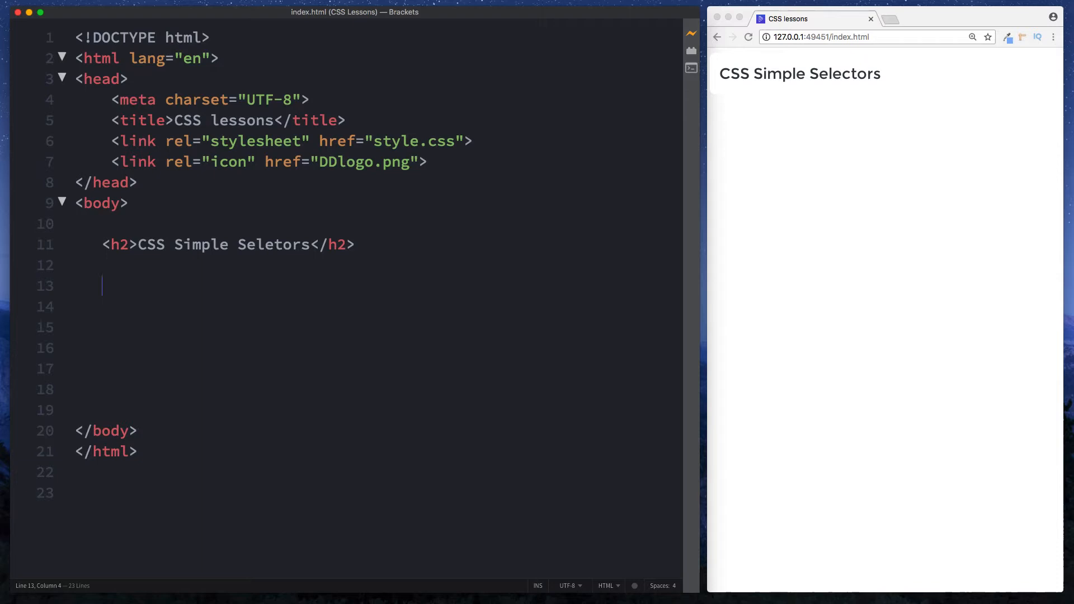
text(<p>Element Selector</p>)
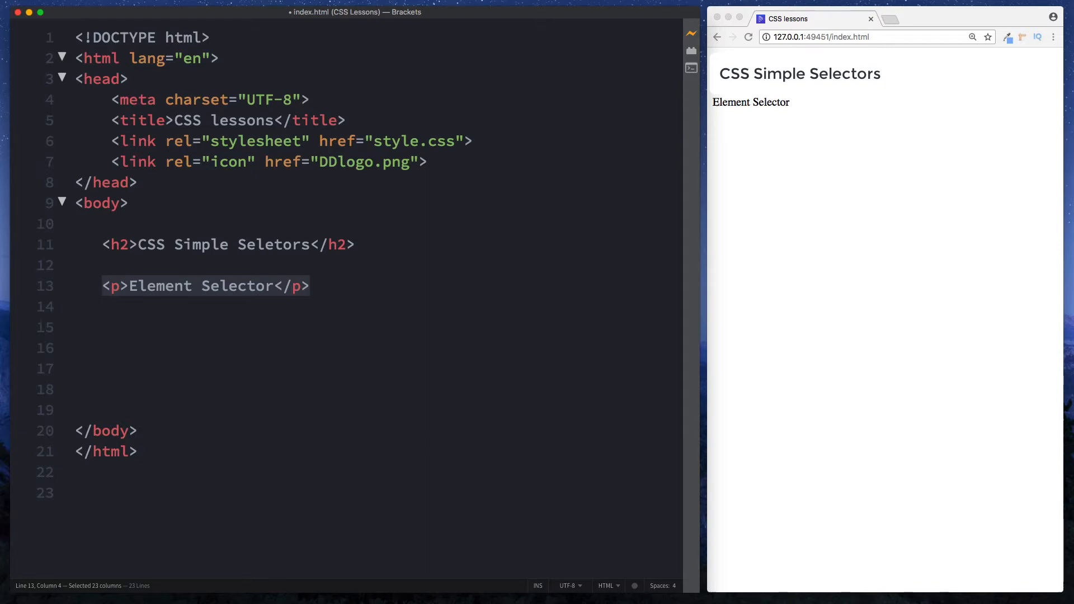
text(<p id="id">ID Selector</p>)
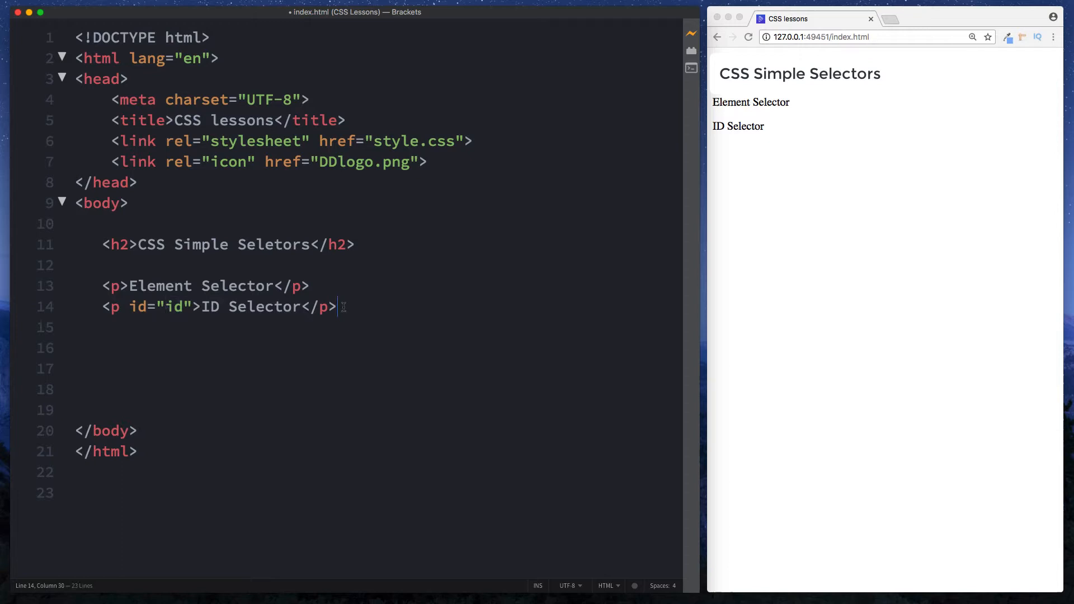
text(<p class="class">Class Selector</p>)
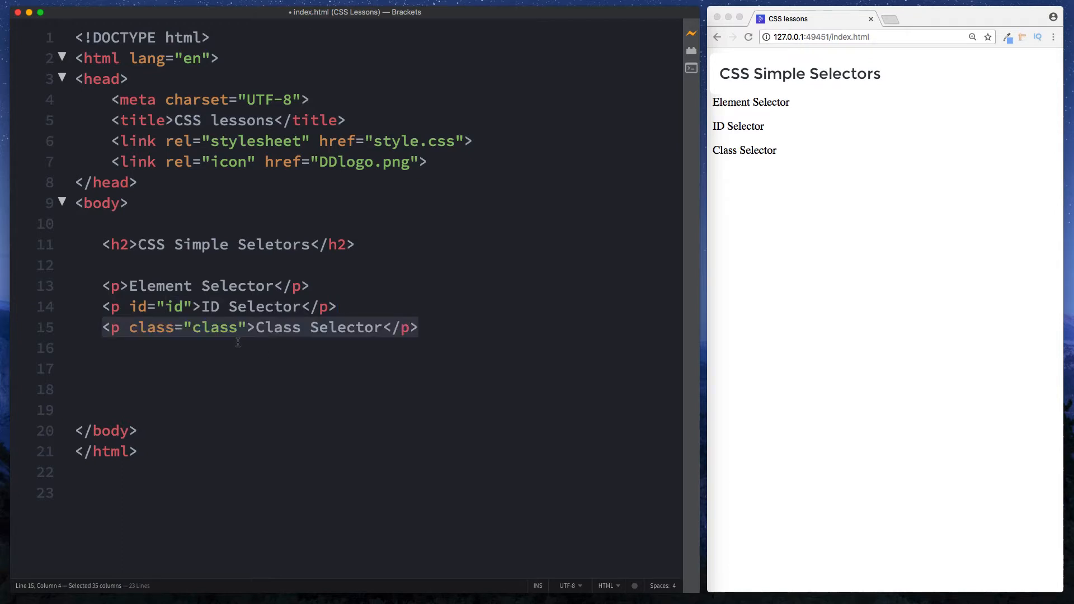
click(221, 328)
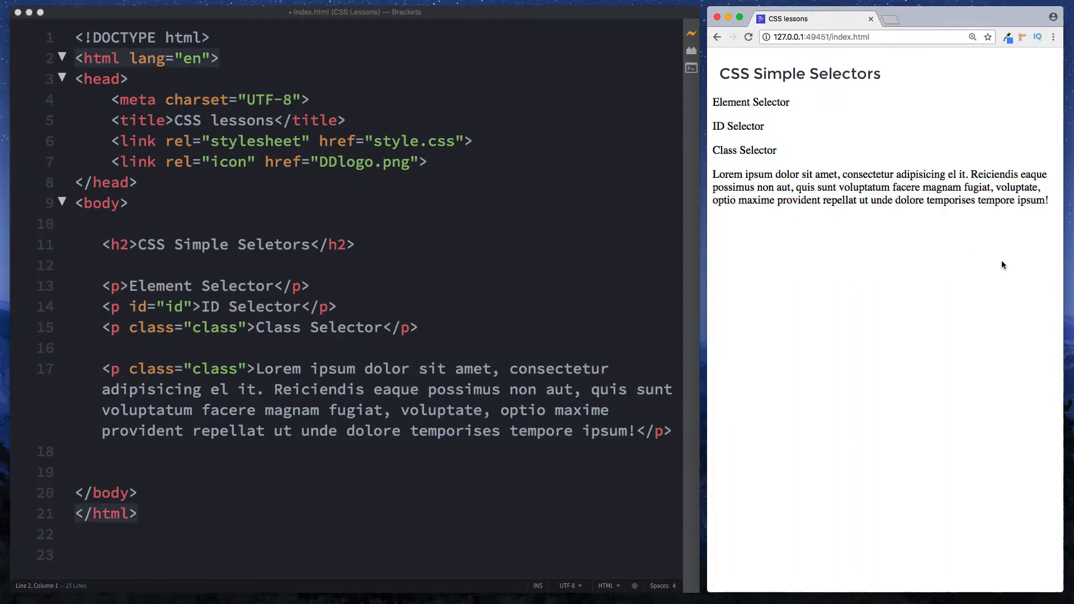
mouse_move(935, 260)
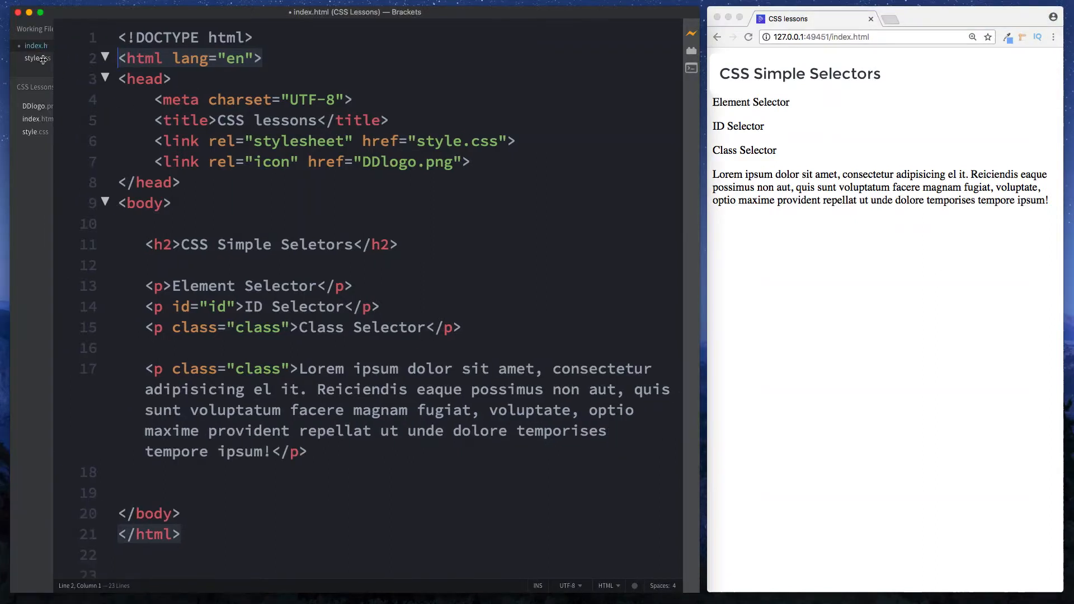
Step: Start a p rule in style.css with color: orangered
click(31, 58)
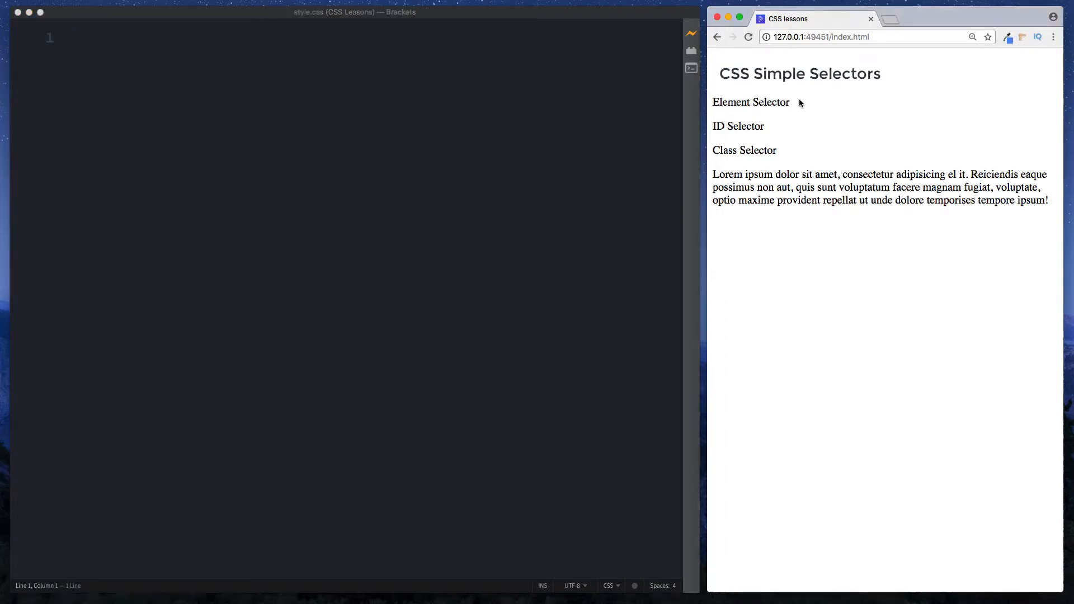
double_click(751, 102)
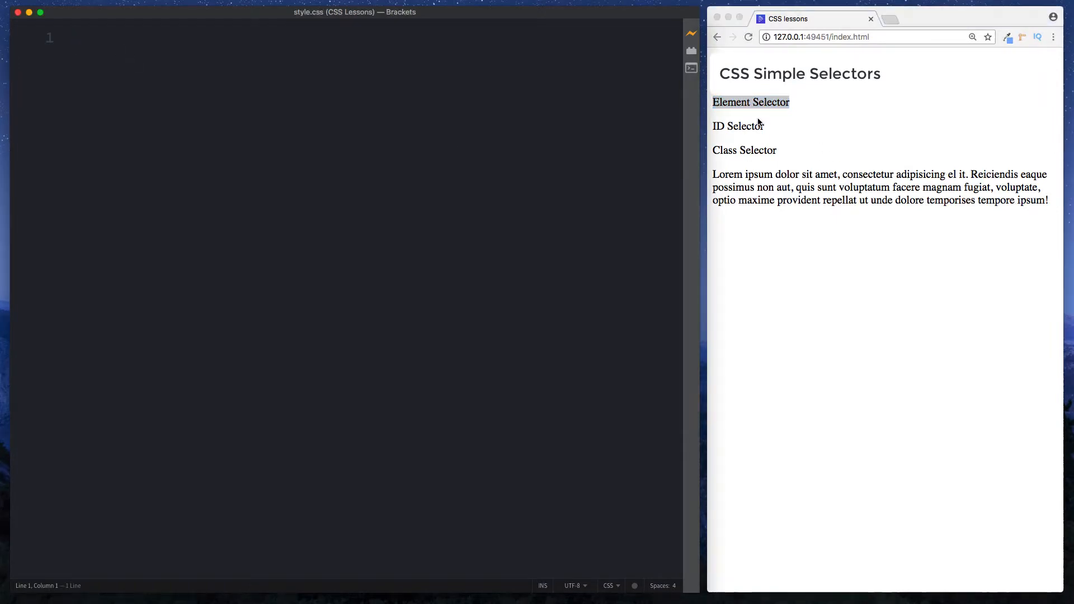
text(p)
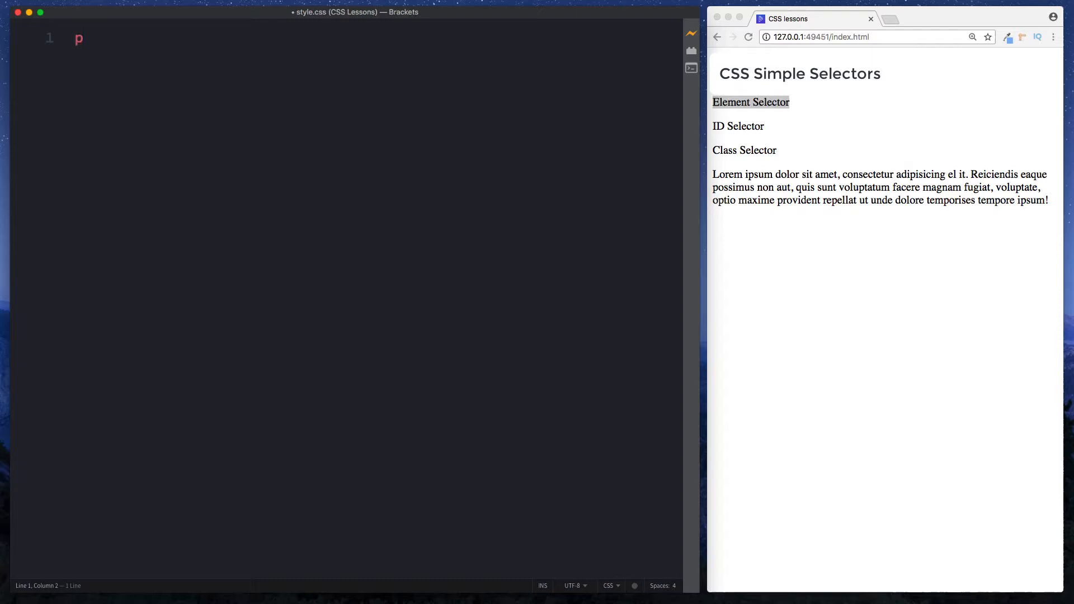
text({)
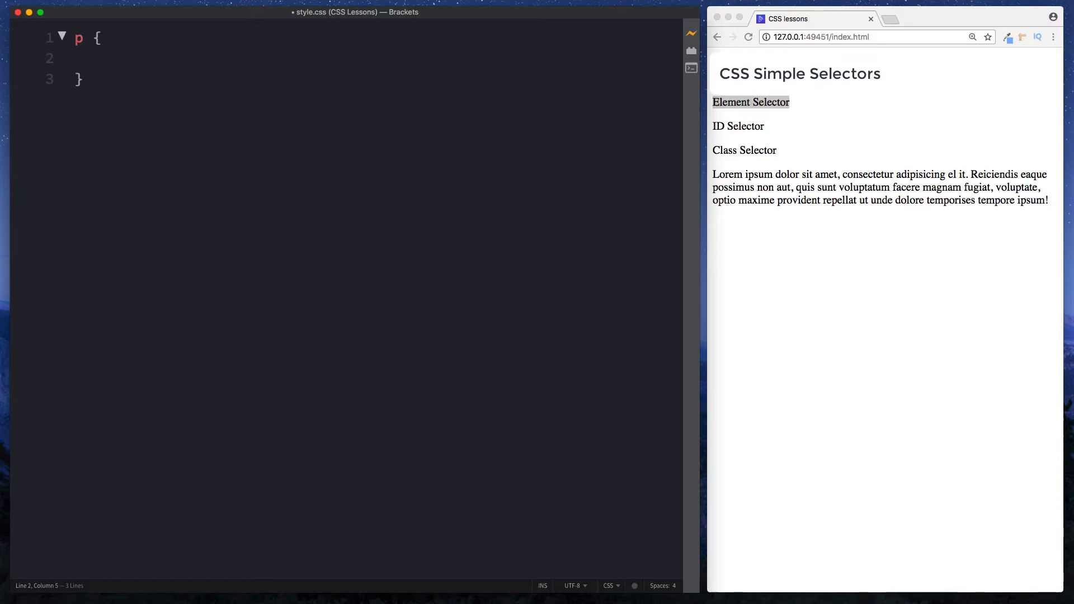
text(color: oran)
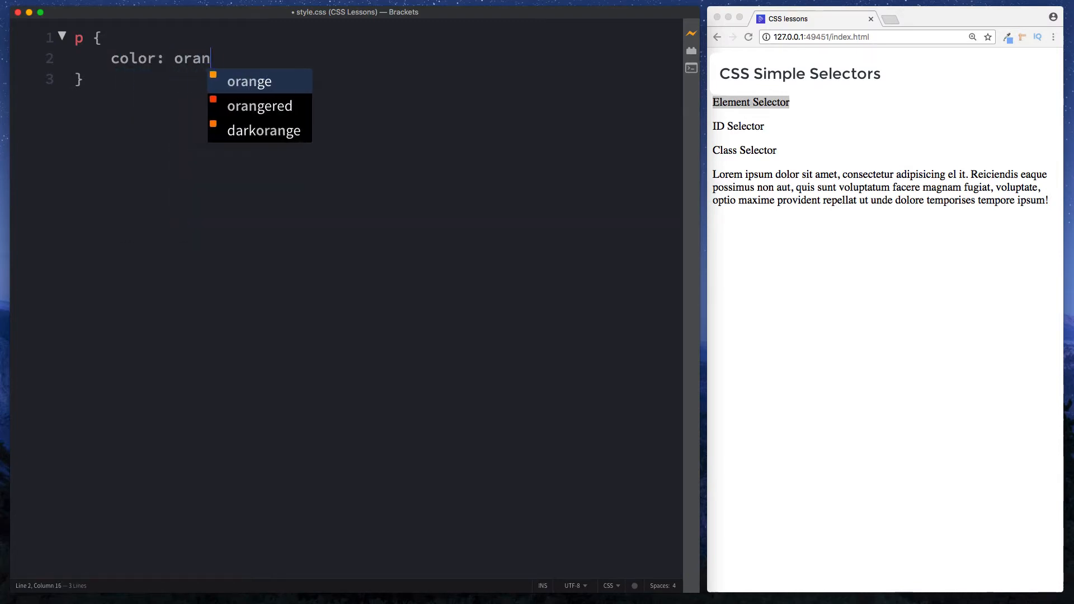
click(259, 105)
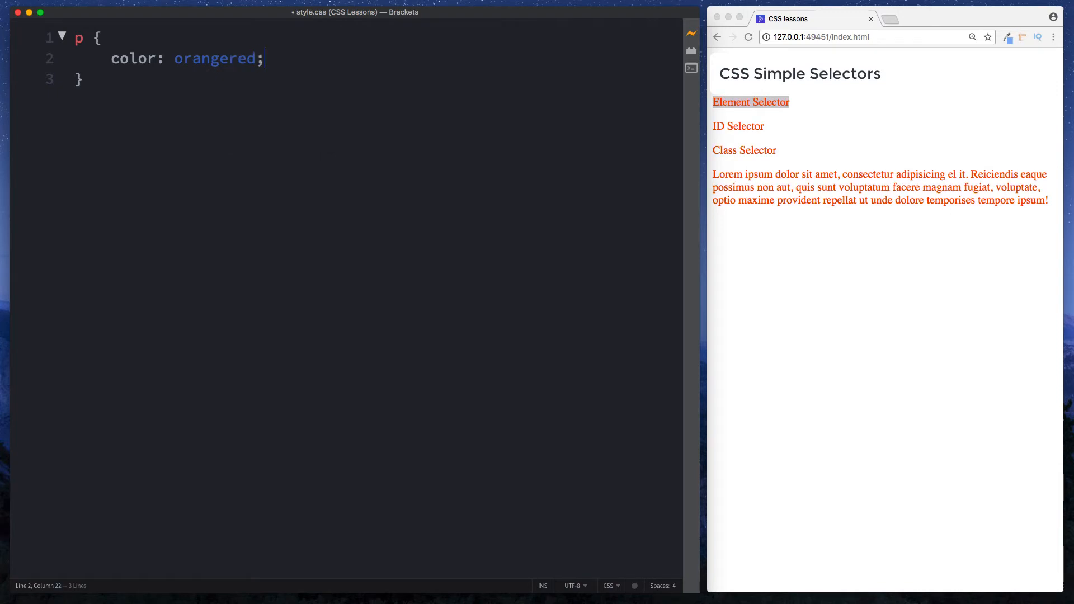
Step: Complete the p rule with font-weight: bold and font-family: arial
text(font)
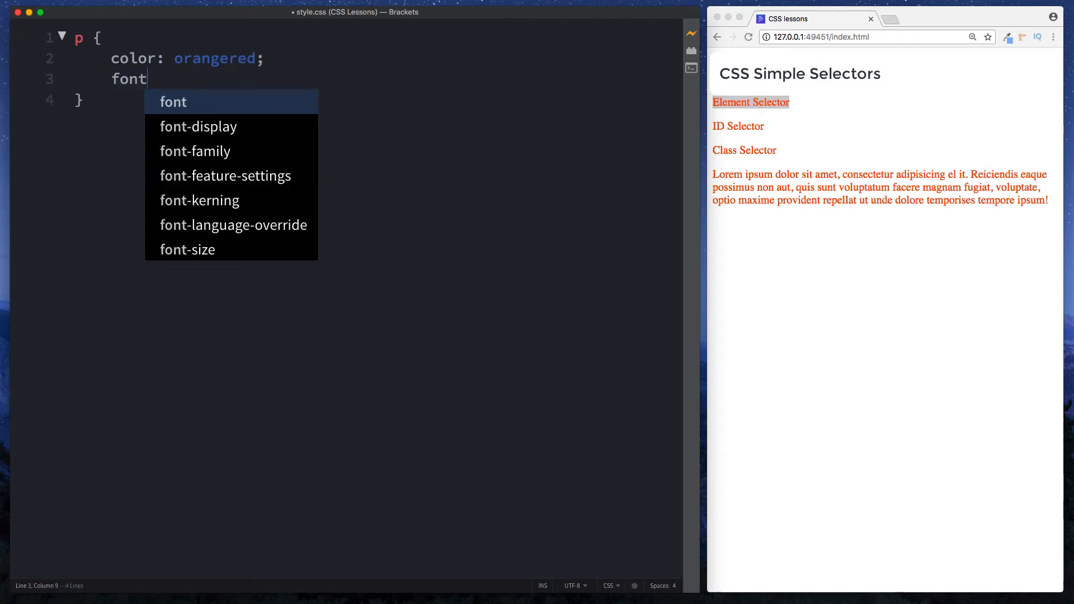
text(-weight:)
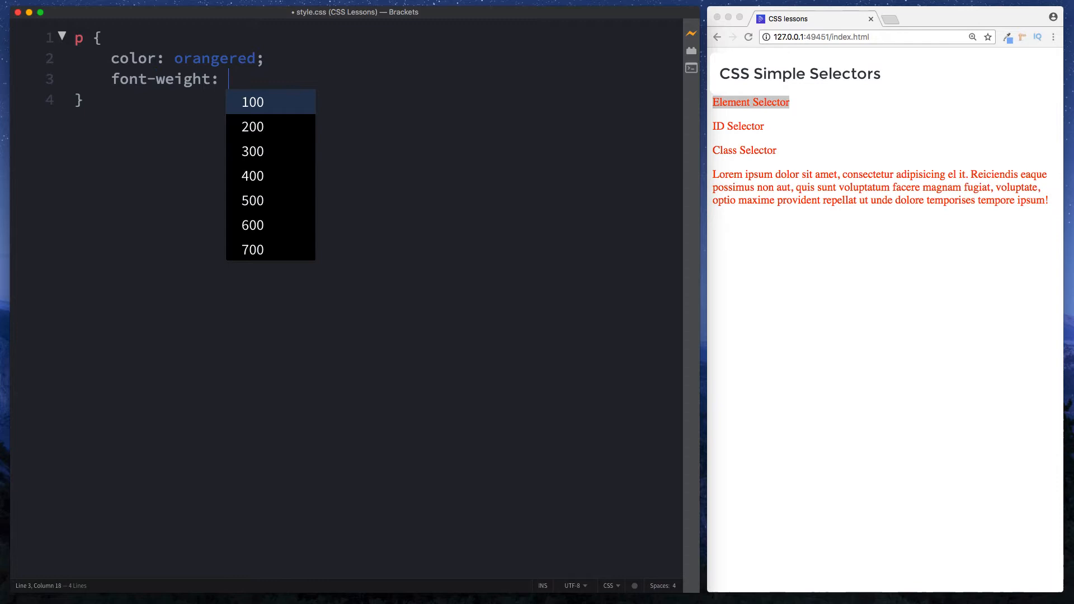
text(bold;)
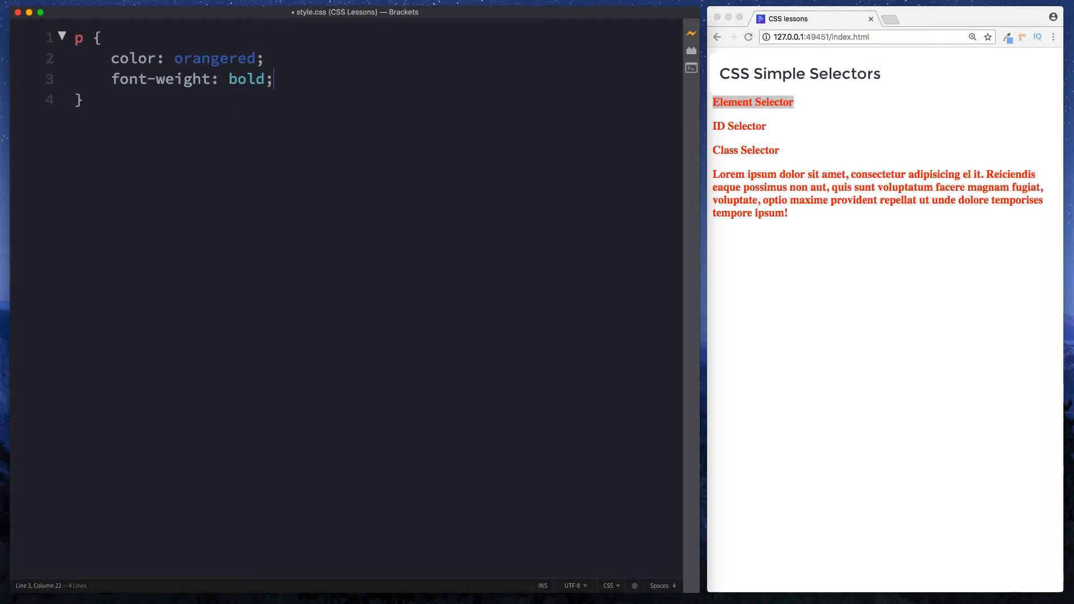
key(Enter)
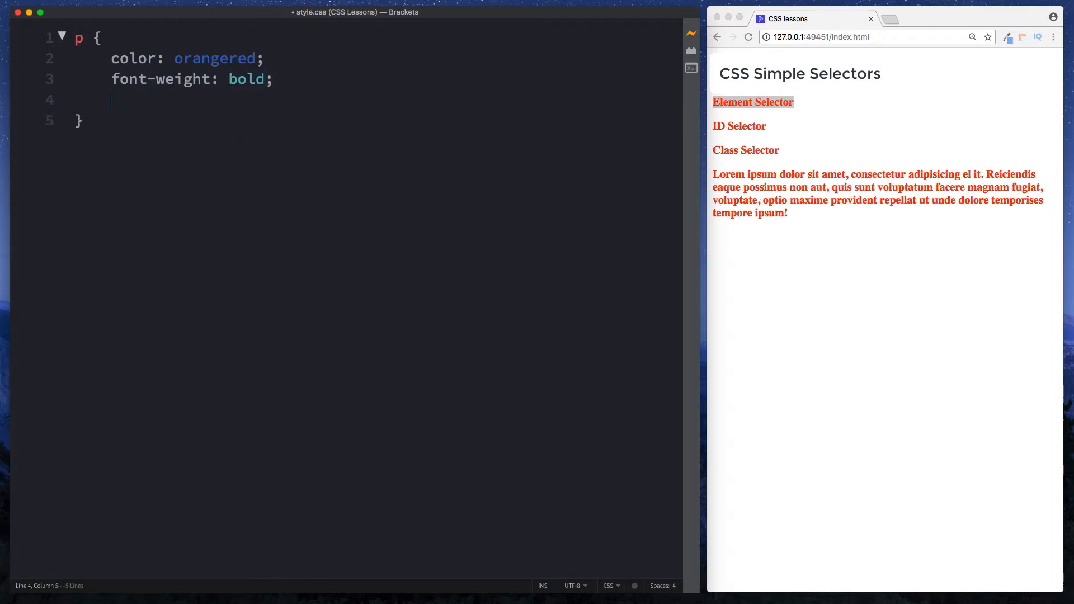
text(font-family: aria)
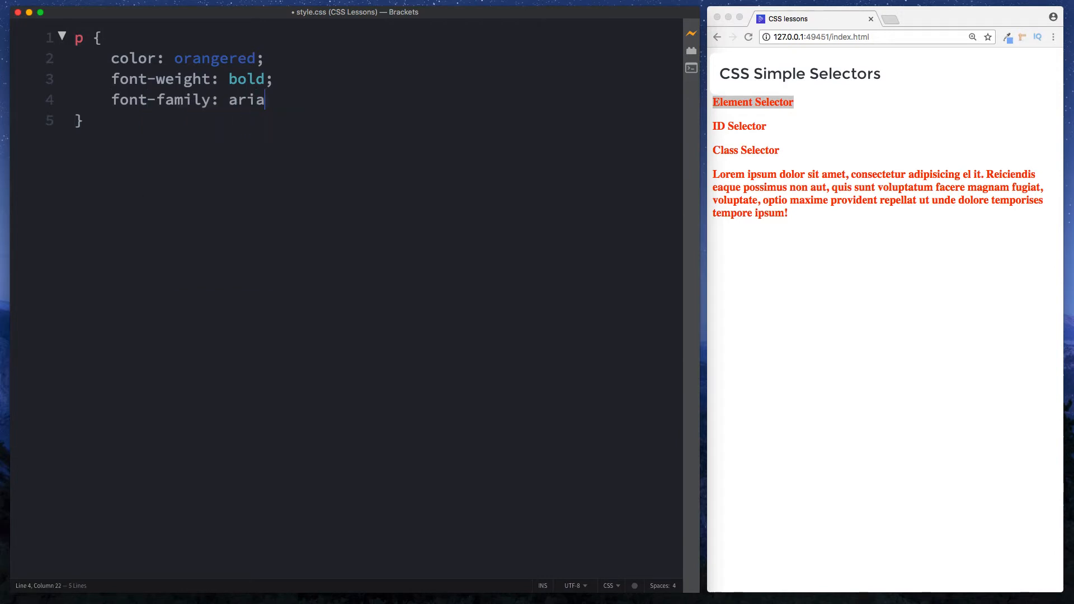
text(l;)
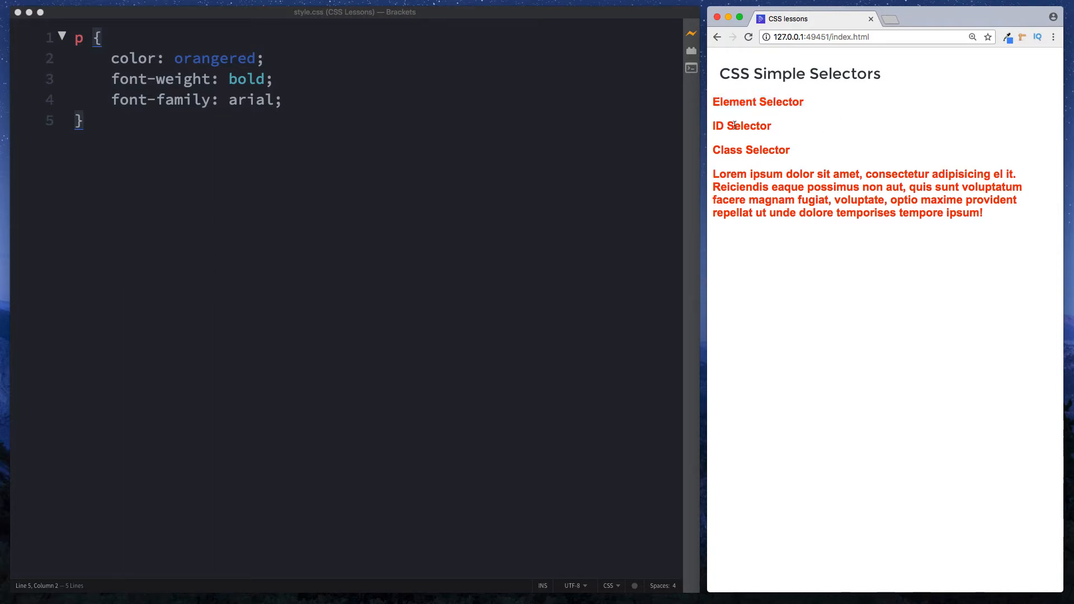
Step: Review the p rule's declarations against the index.html markup, then return to style.css below the rule
drag(713, 125, 983, 216)
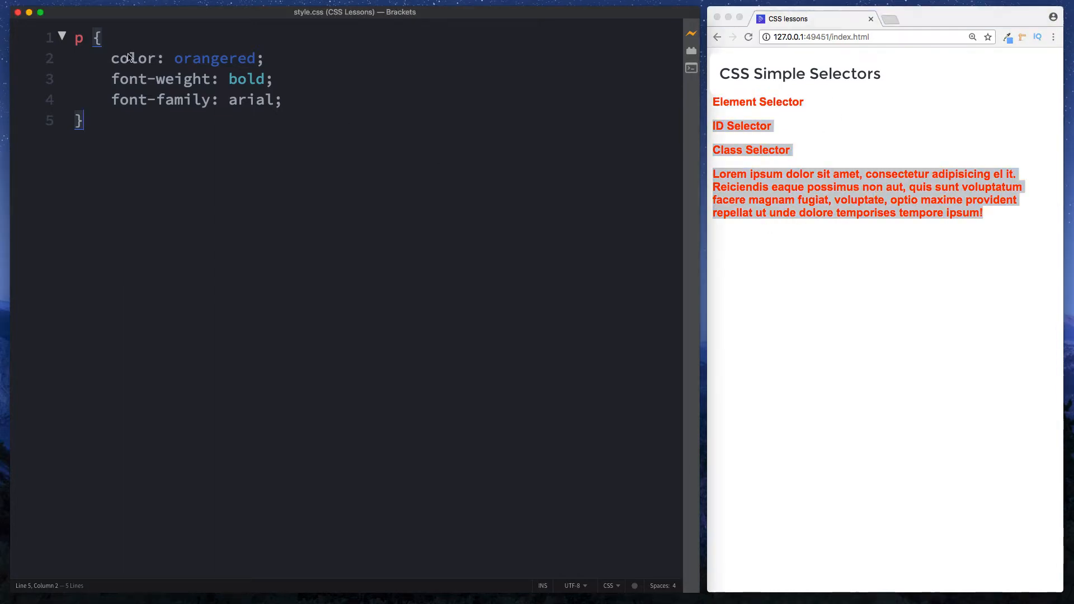
drag(111, 58, 282, 100)
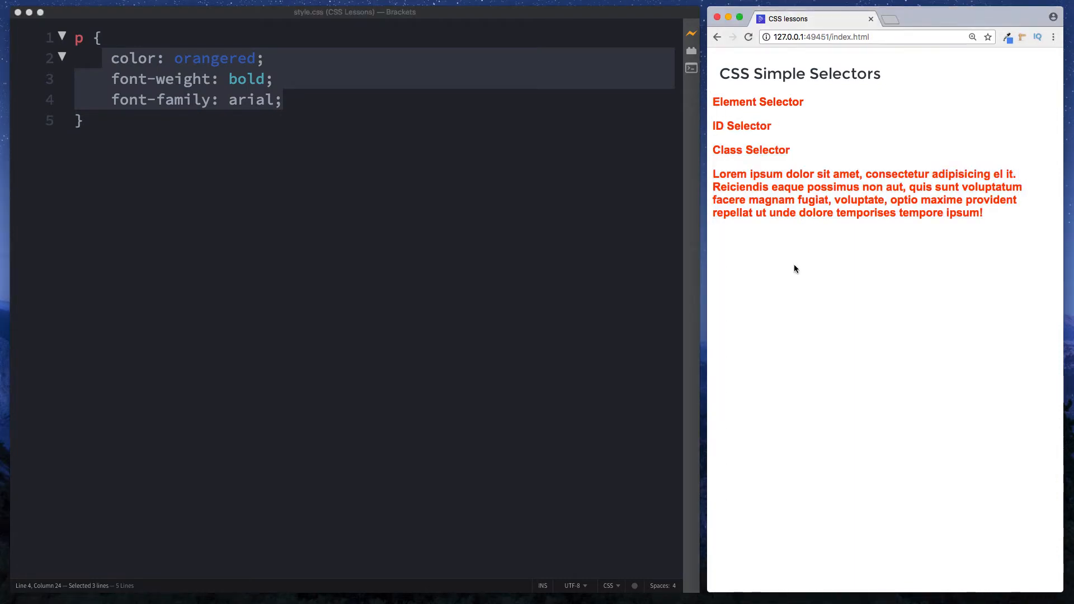
double_click(772, 150)
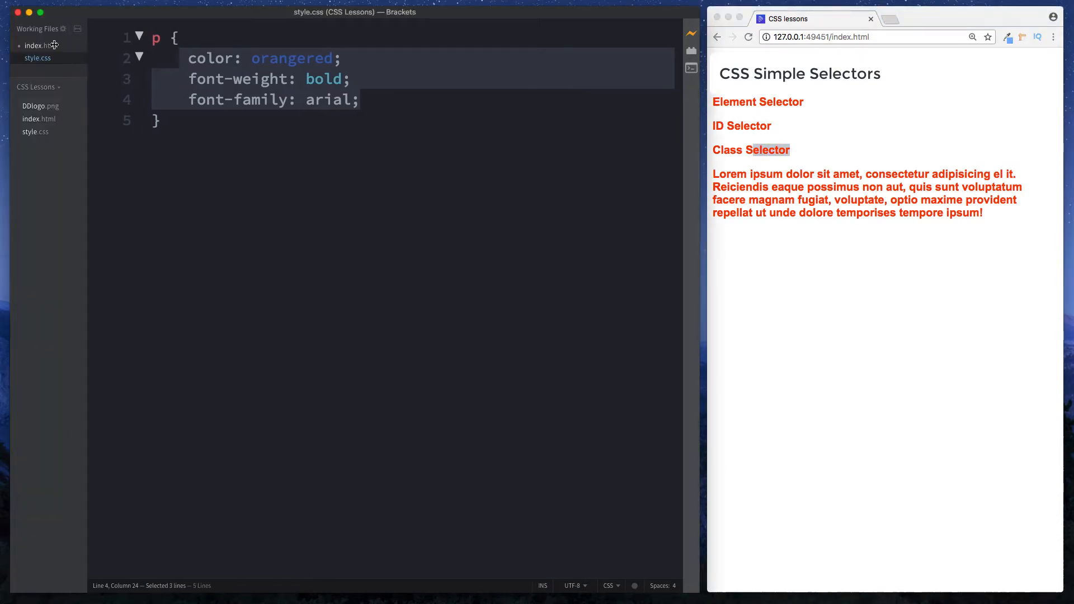
click(35, 45)
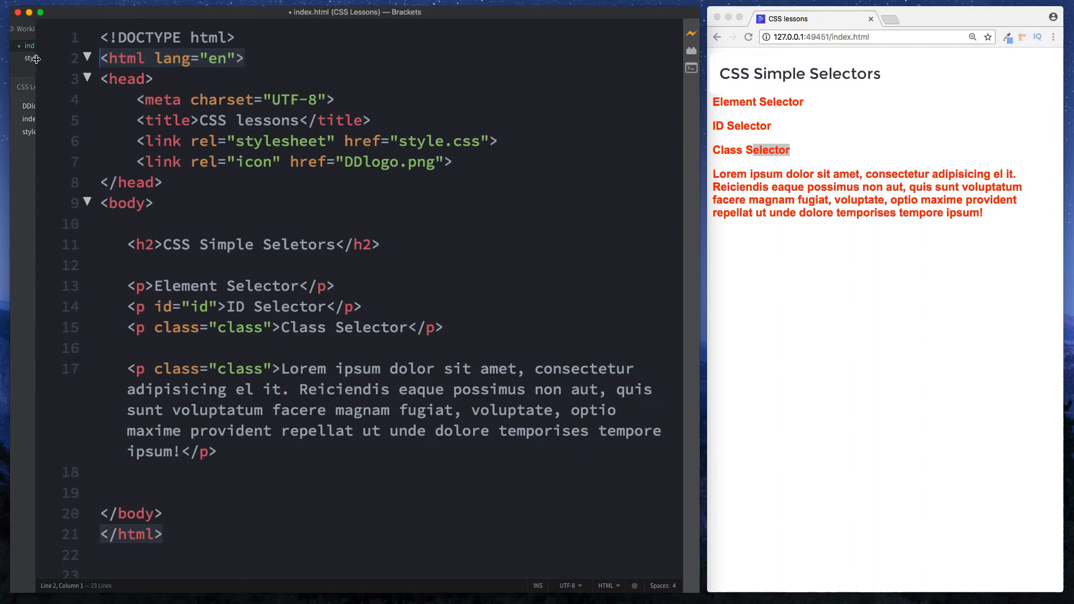
click(164, 307)
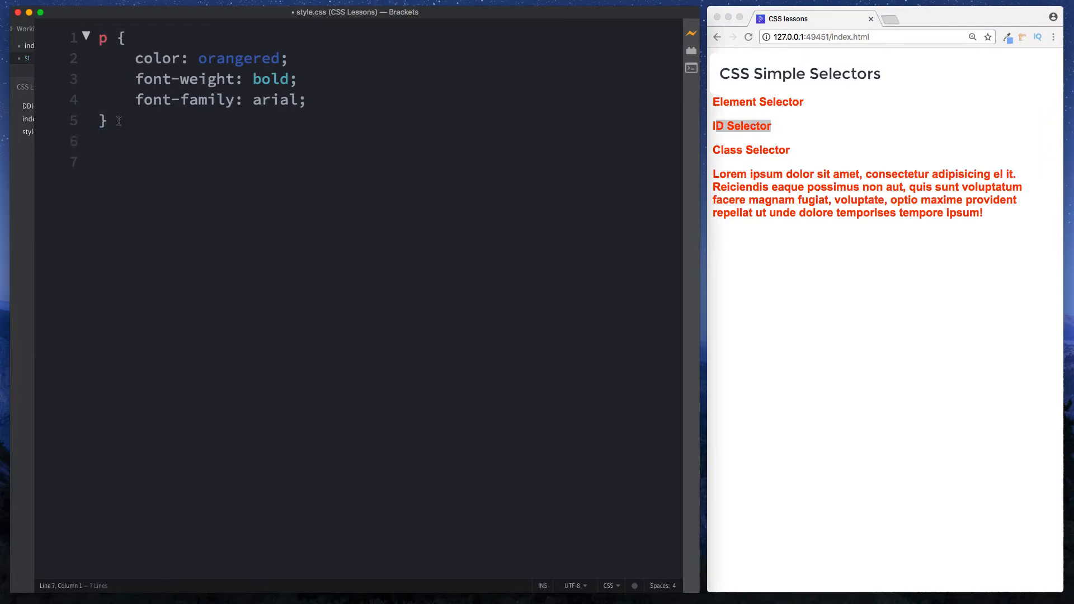
mouse_move(33, 88)
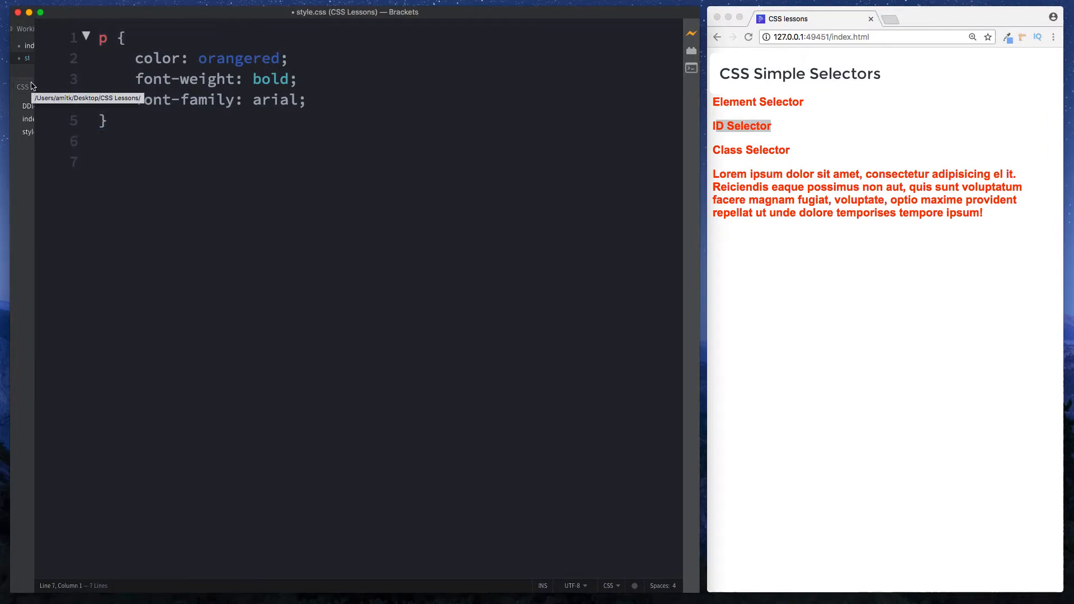
Step: Write an #id rule with color: forestgreen and font-family: monospace, checking the id name in index.html
text(#)
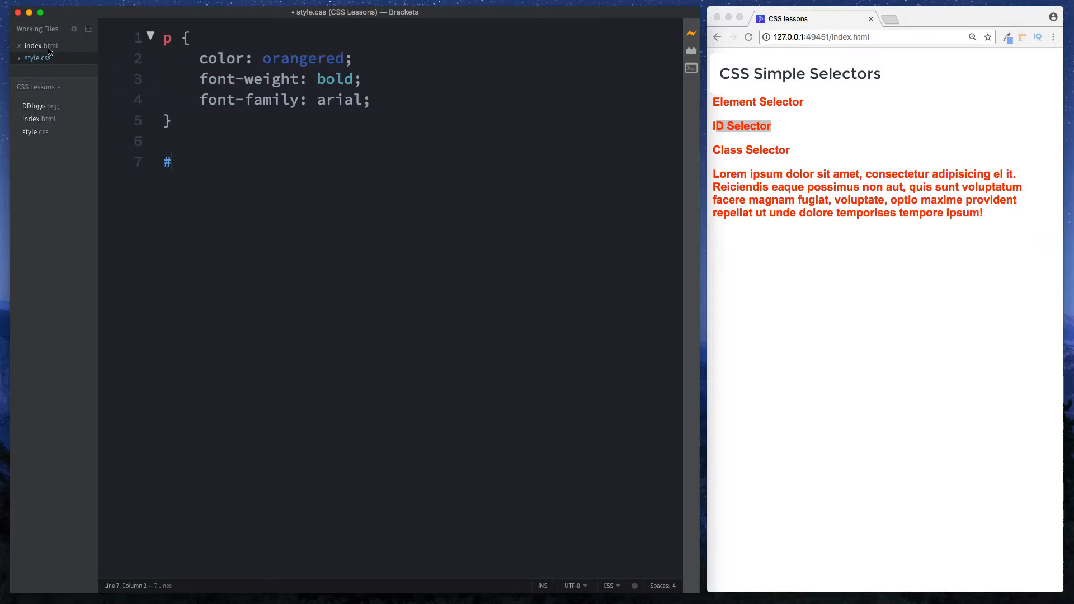
click(42, 45)
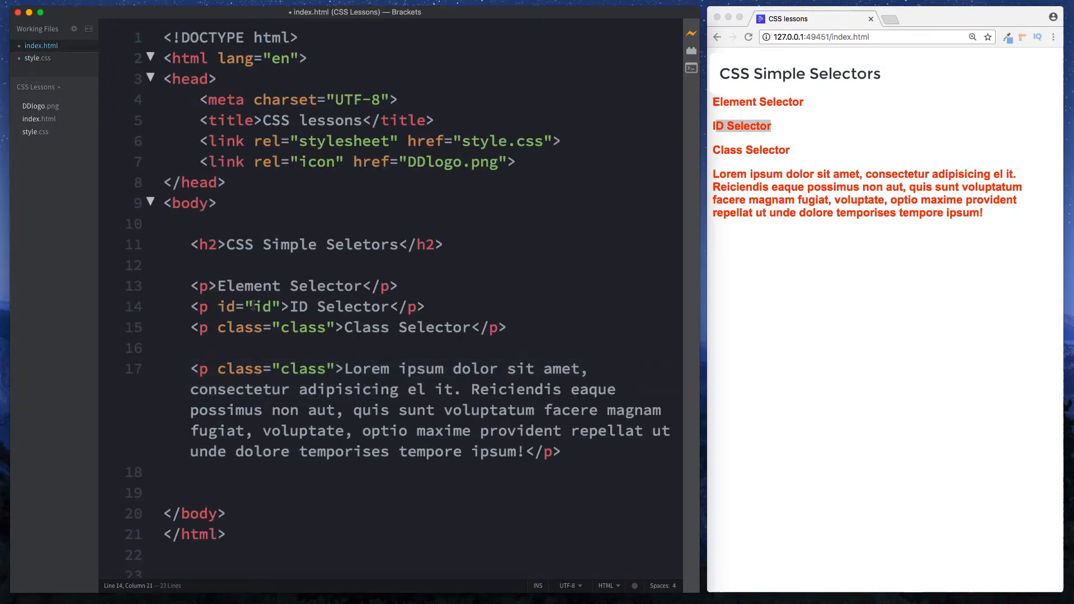
click(35, 58)
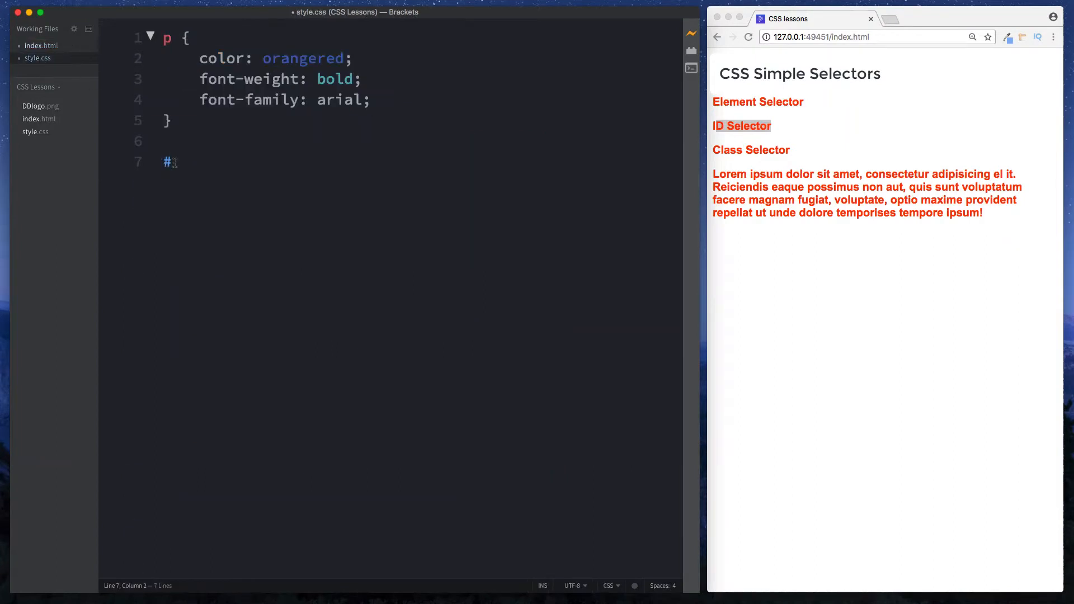
text(id)
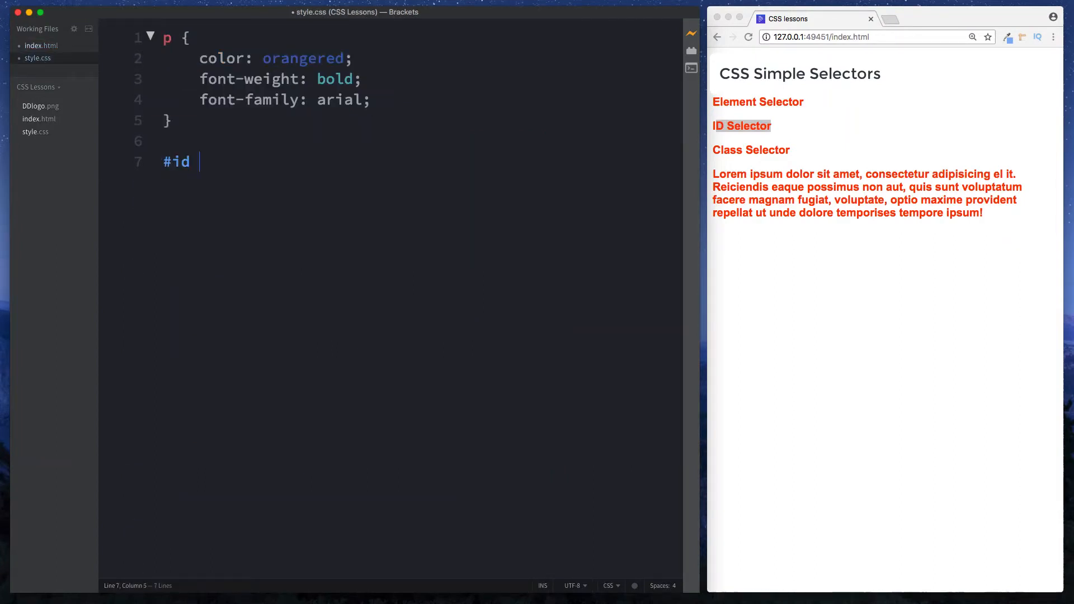
text({)
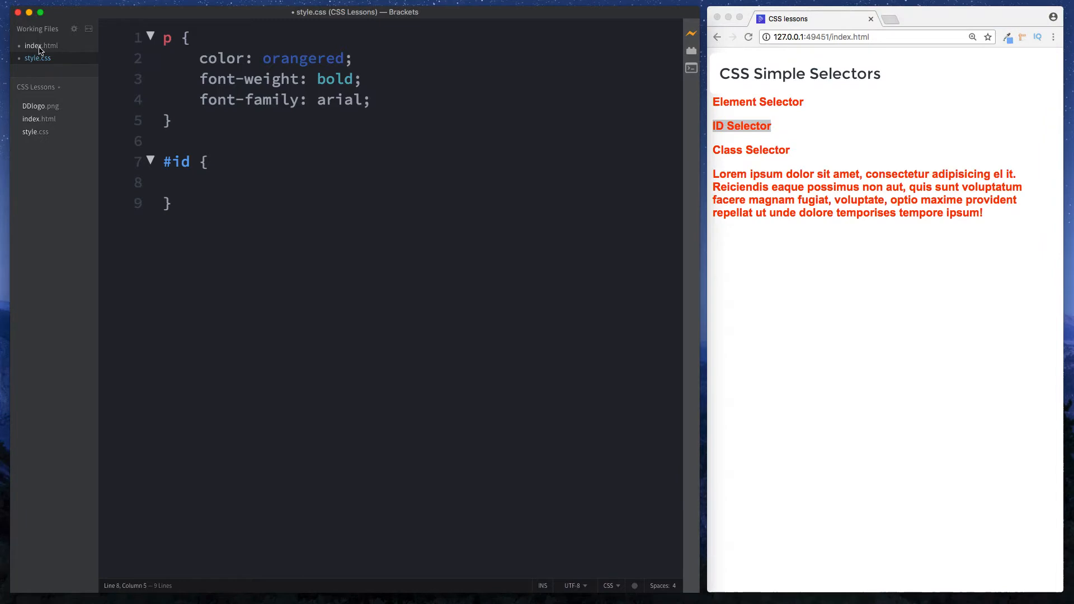
click(40, 45)
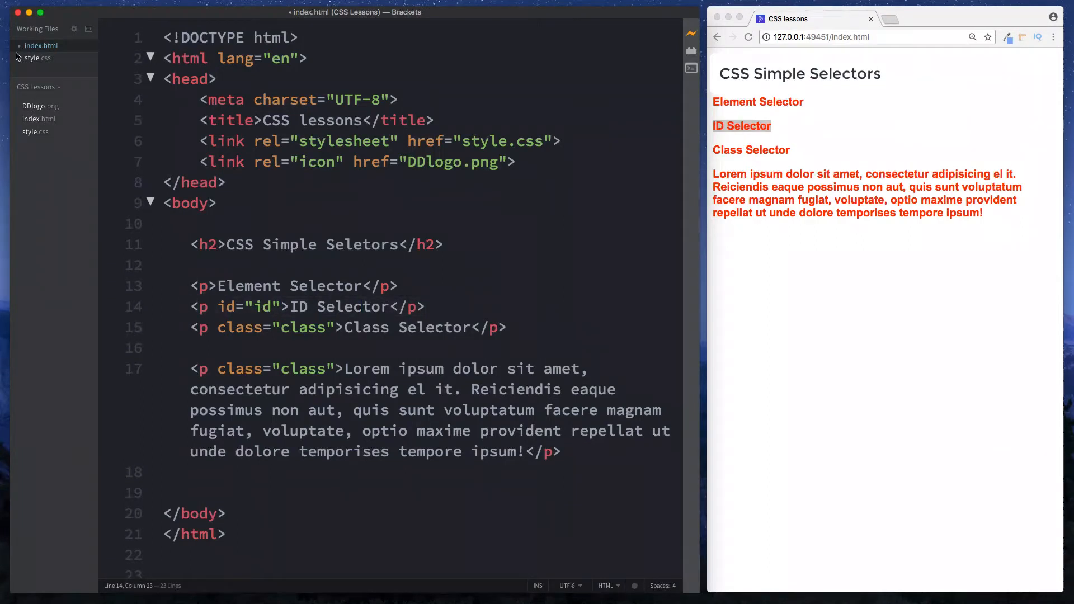
click(34, 58)
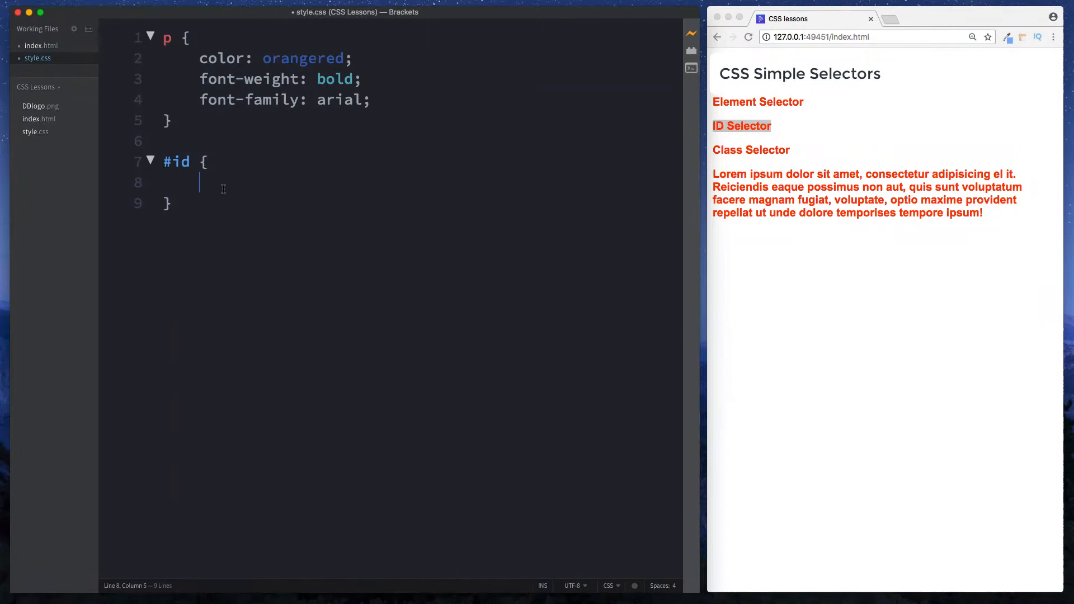
text(color: forestgreen;)
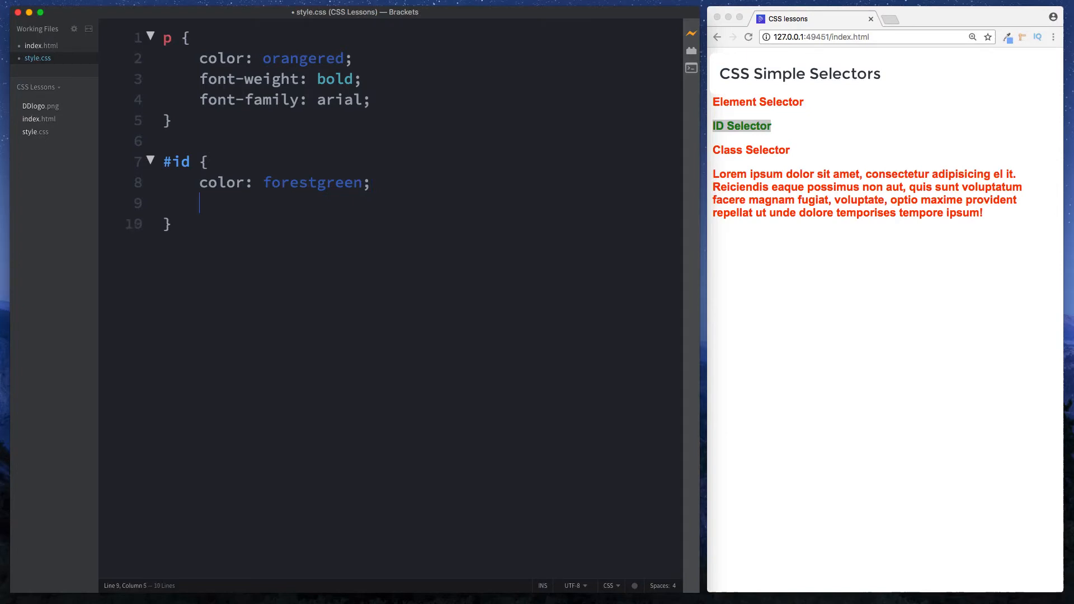
text(font-family: monospace;)
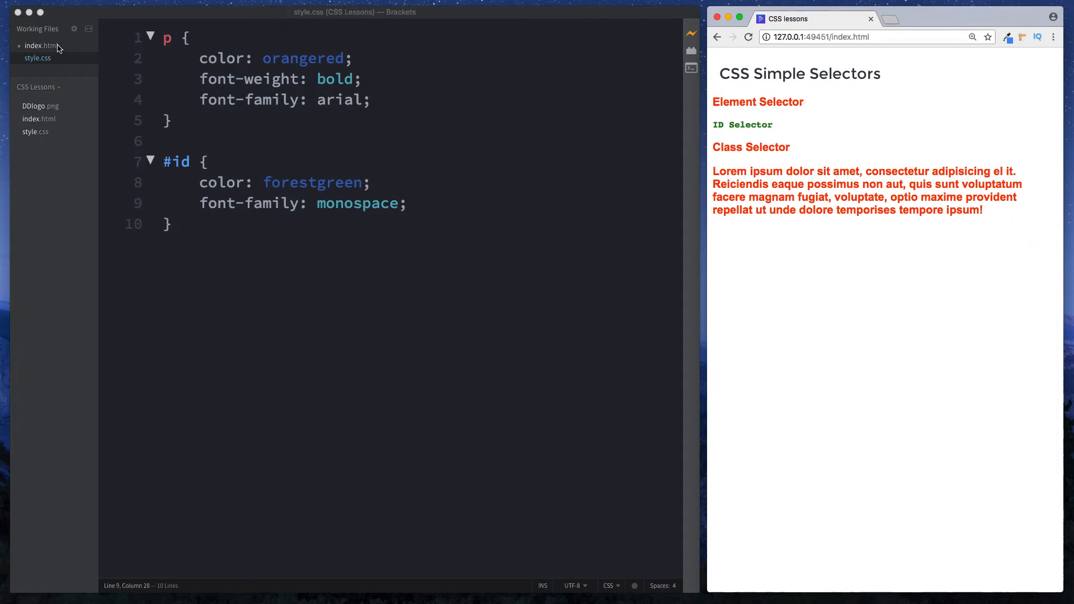
Step: Add a test <h1 id="id">different id</h1> heading below the ID Selector line in index.html
click(38, 45)
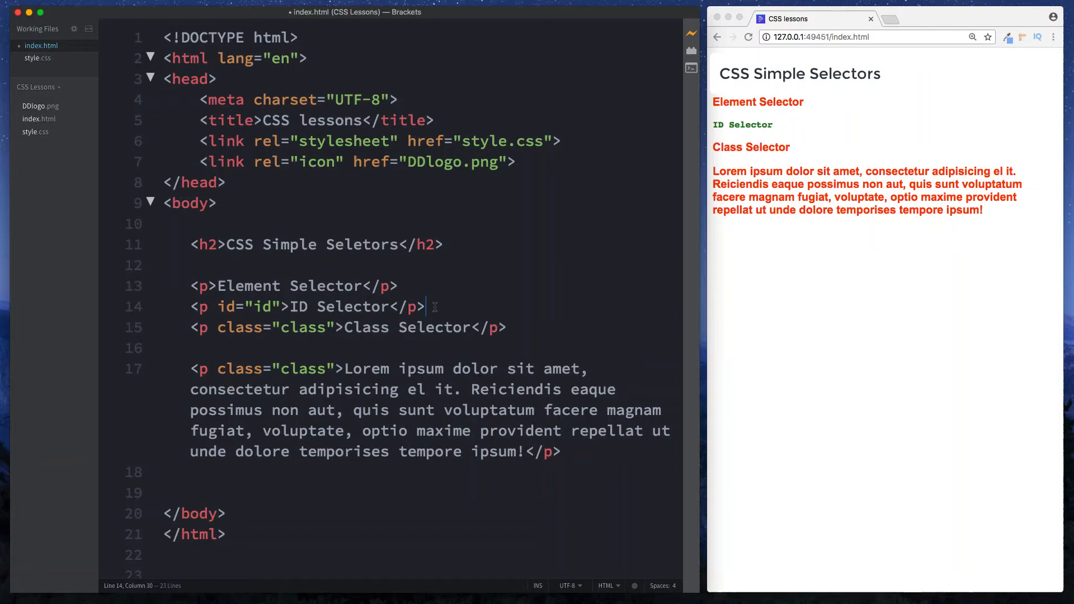
double_click(269, 307)
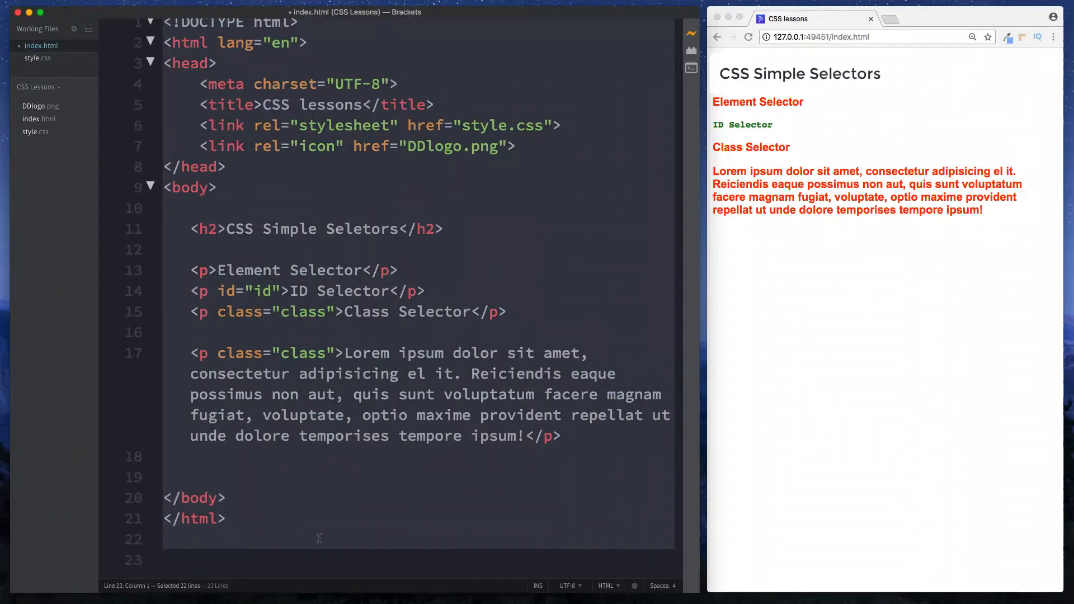
click(446, 291)
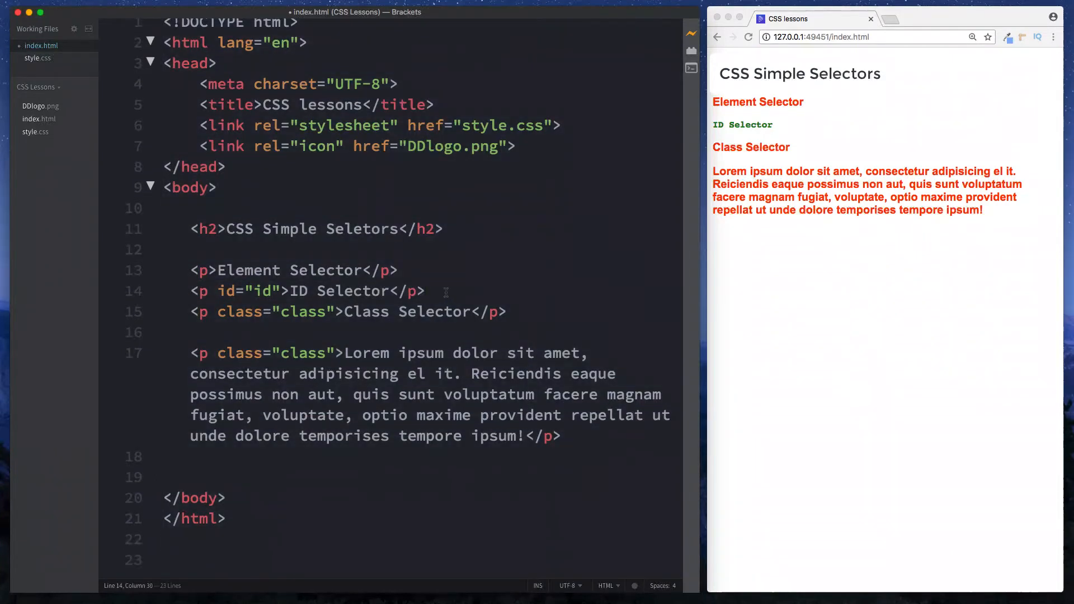
key(Enter)
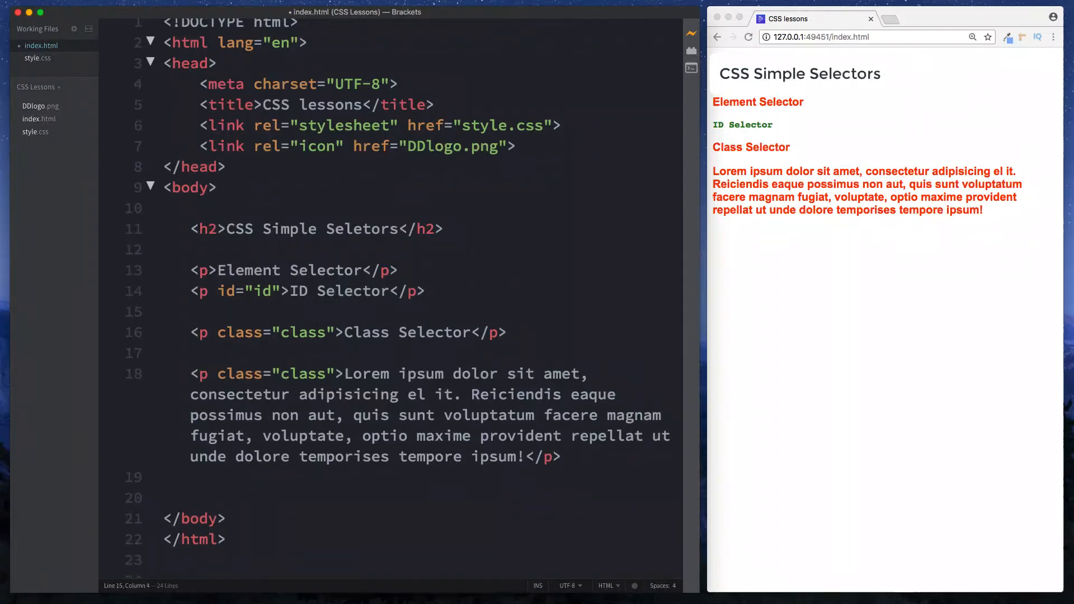
text(<h1>d</h1>)
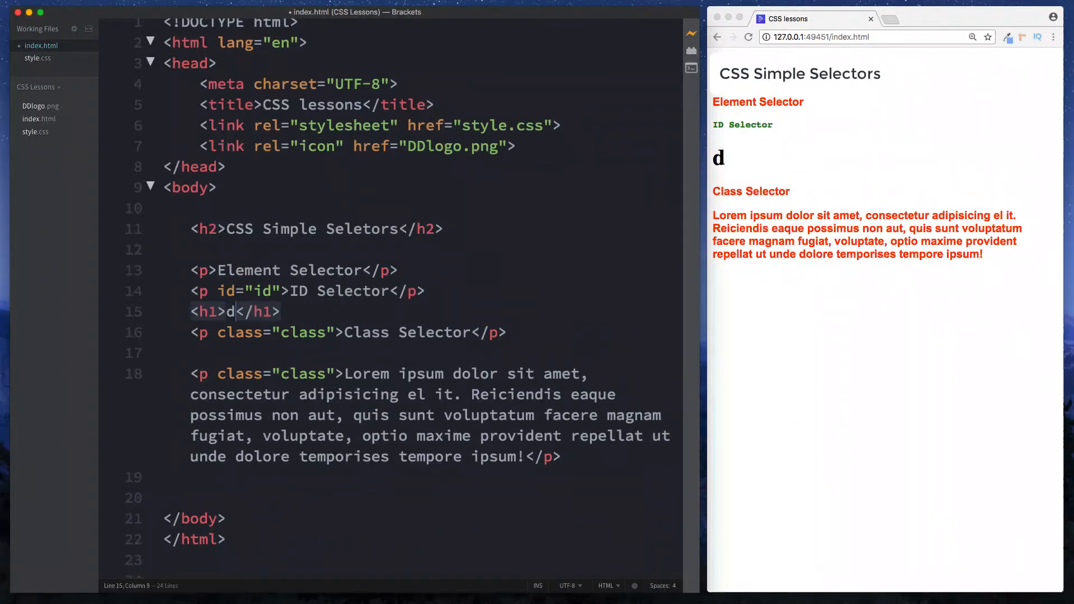
text(ifferent)
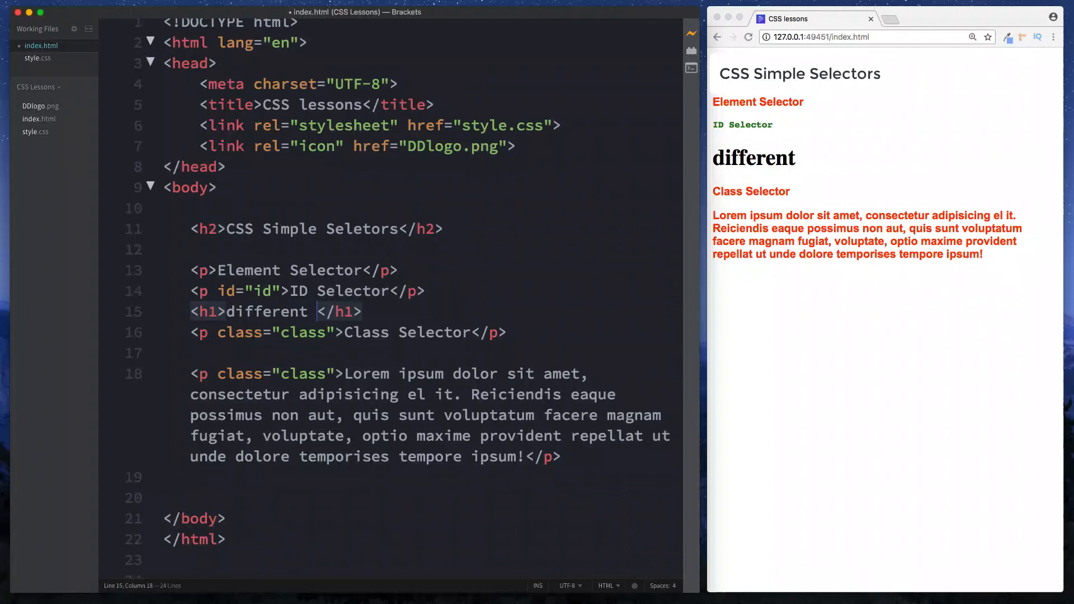
text(id)
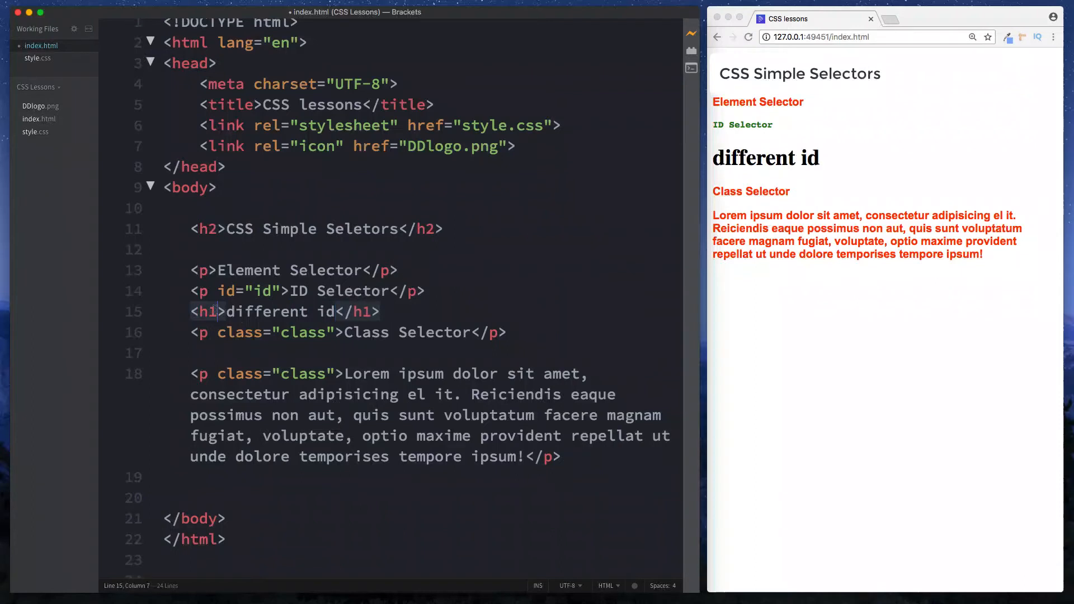
text(id="")
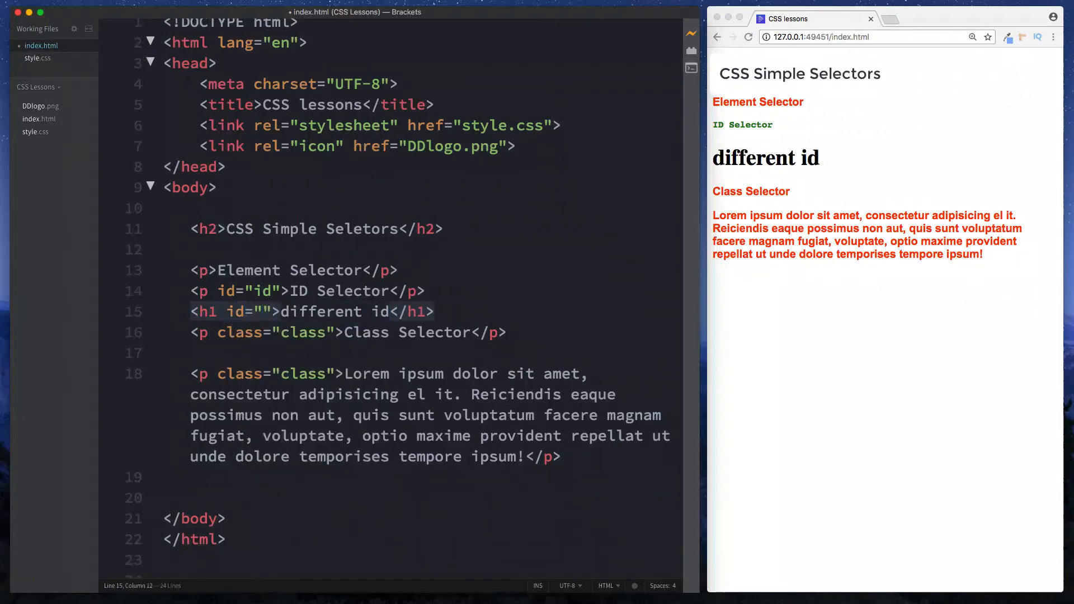
text(h1id)
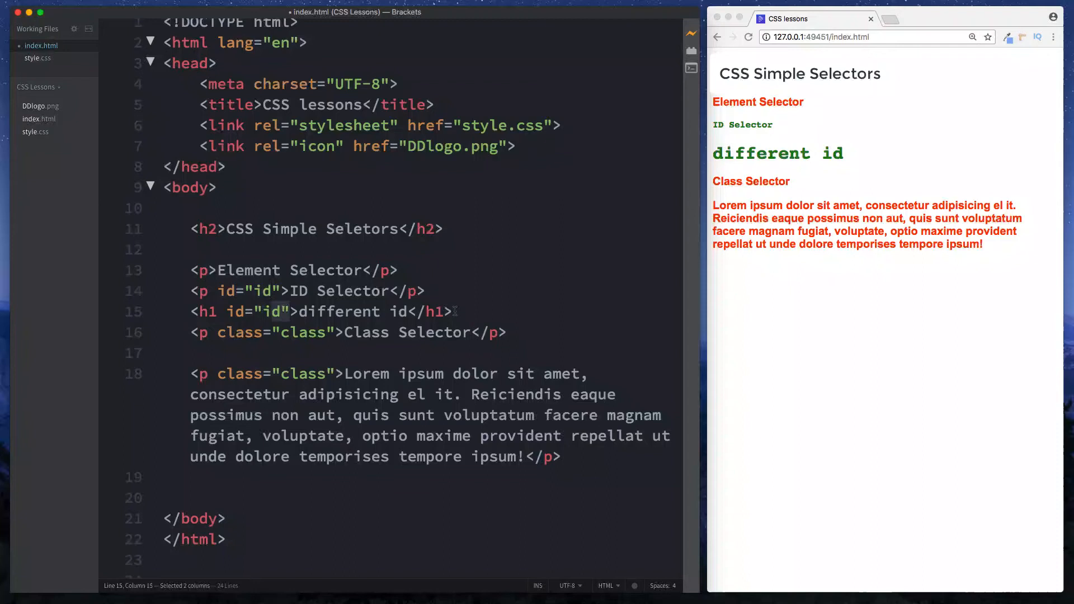
Step: Remove the temporary 'different id' heading so the body keeps its four paragraphs
key(Backspace)
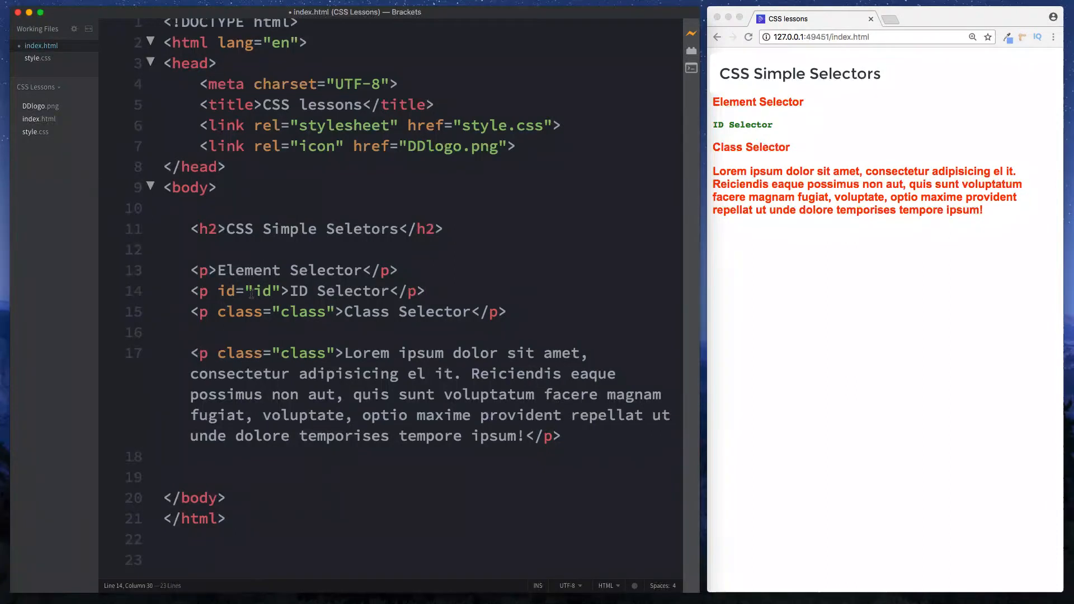
Step: Start a .class rule in style.css after checking the class name in index.html
double_click(303, 311)
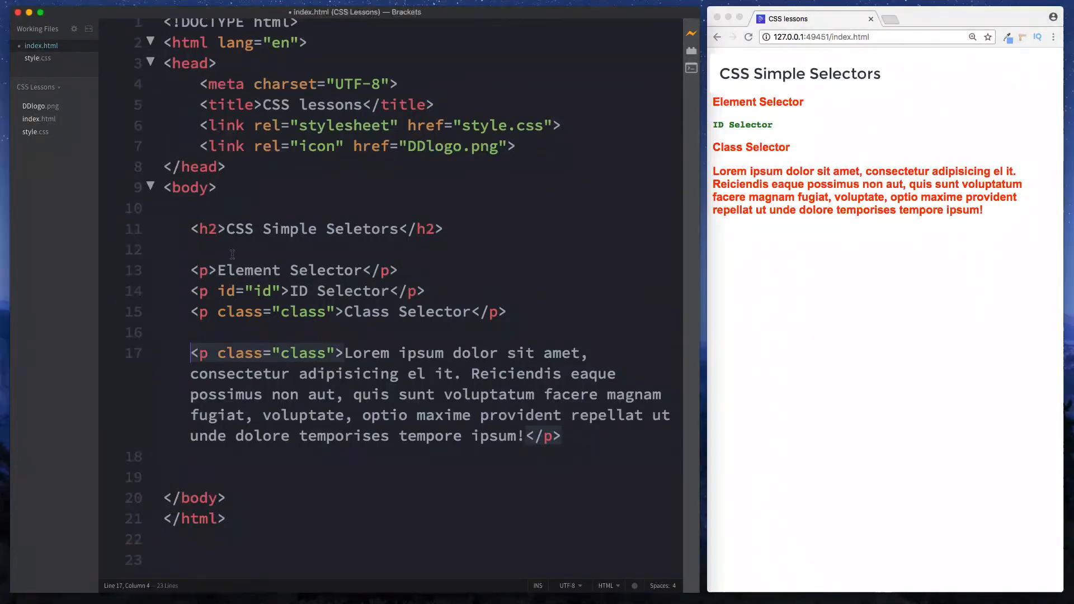
click(37, 58)
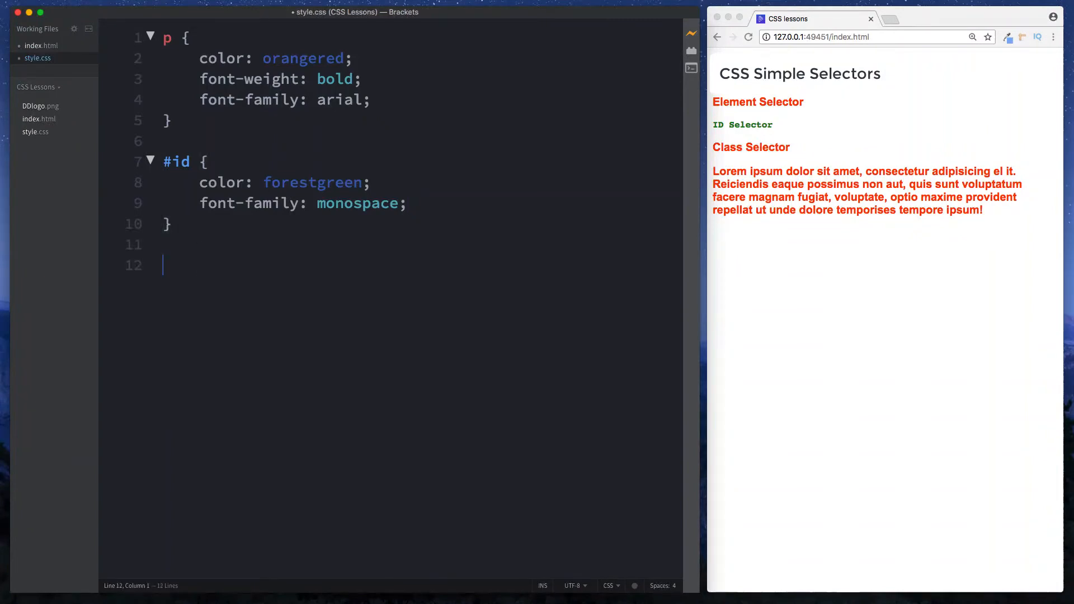
text(.)
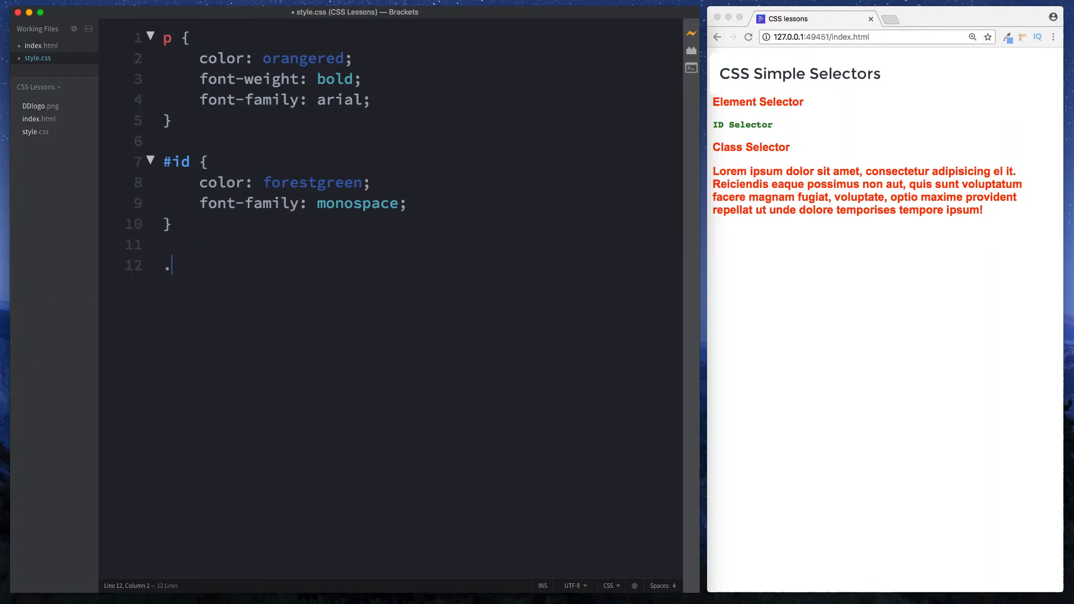
mouse_move(146, 190)
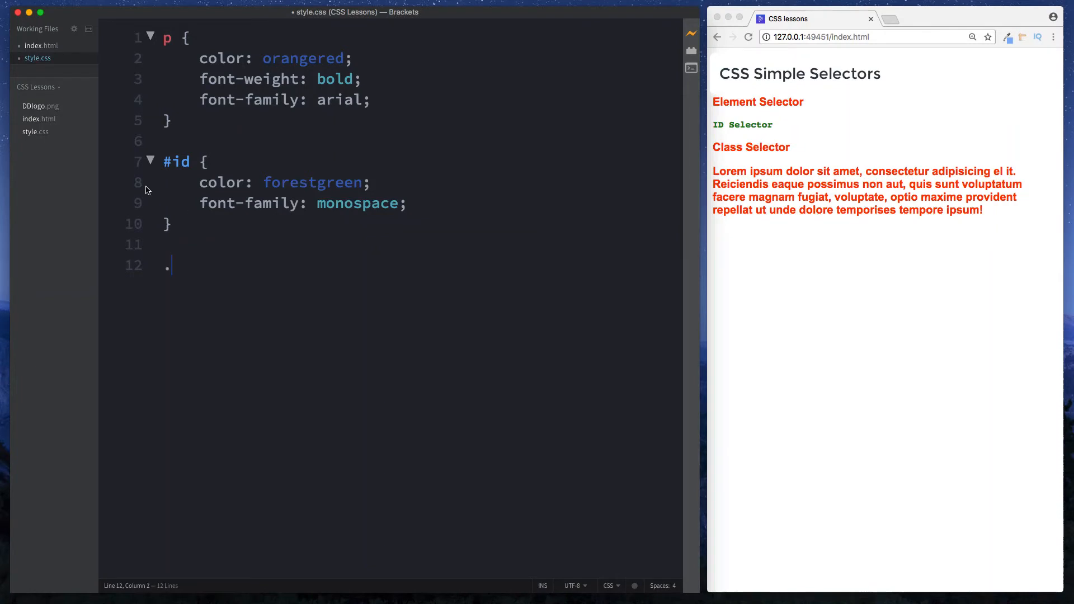
click(40, 45)
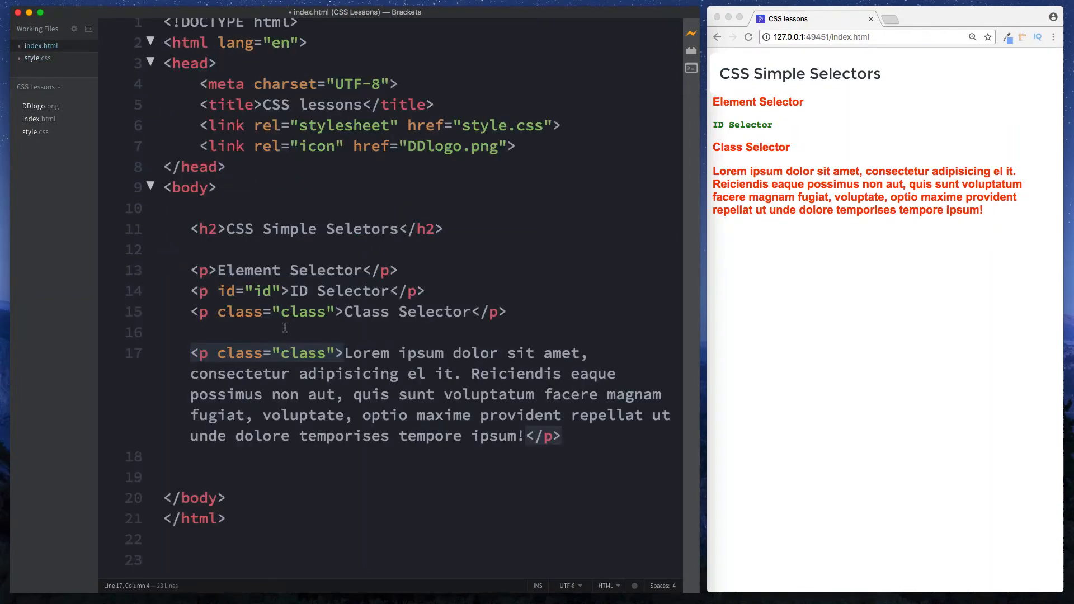
click(32, 58)
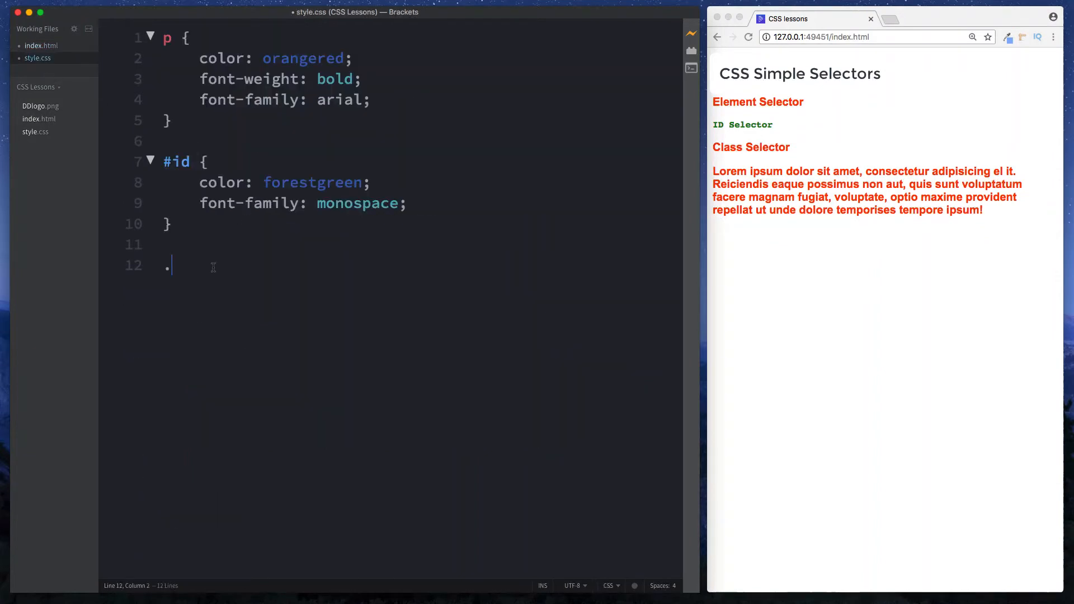
text(class)
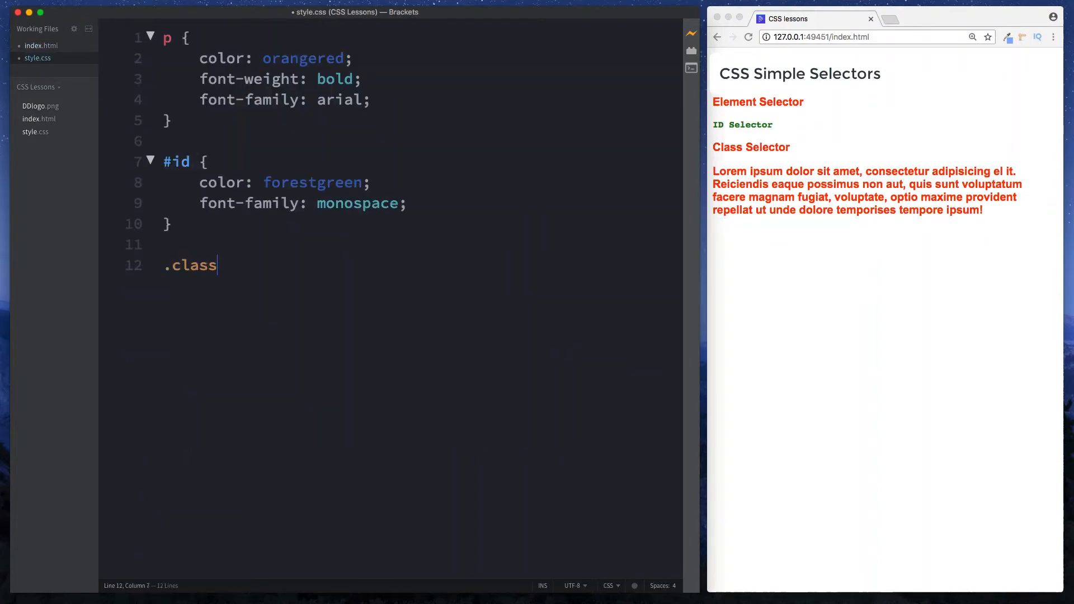
text({})
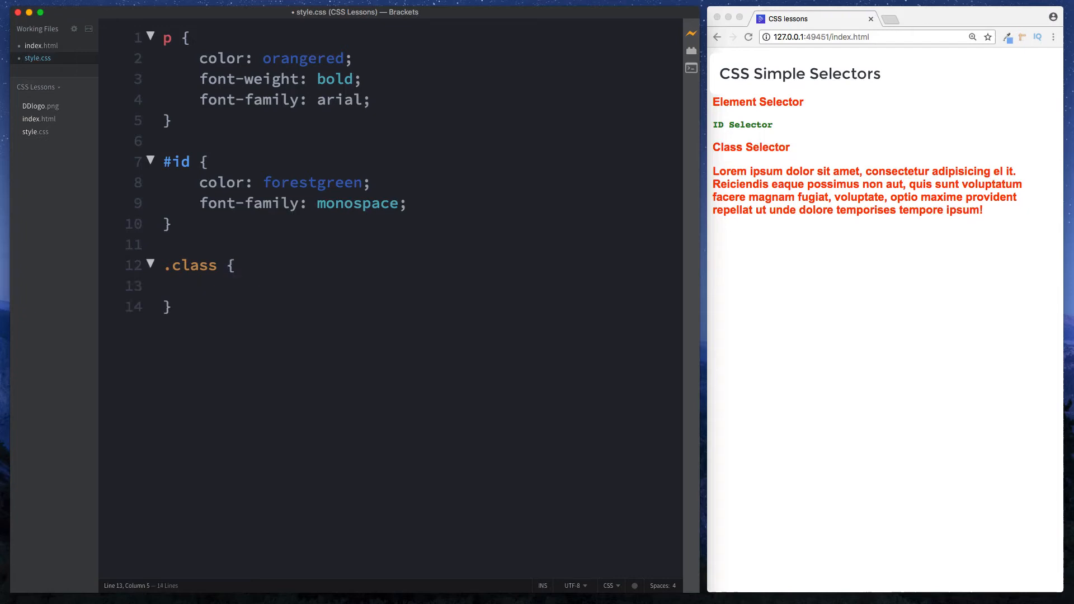
Step: Fill the .class rule with color: dodgerblue, font-weight: 100 and font-size: 12px
text(color: dodgerblue)
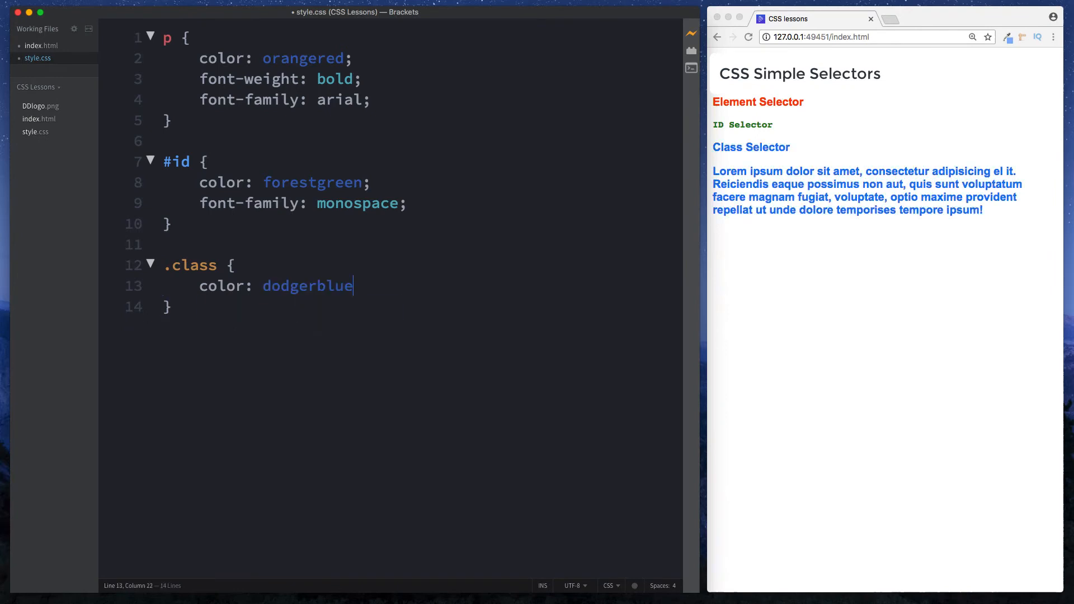
text(;)
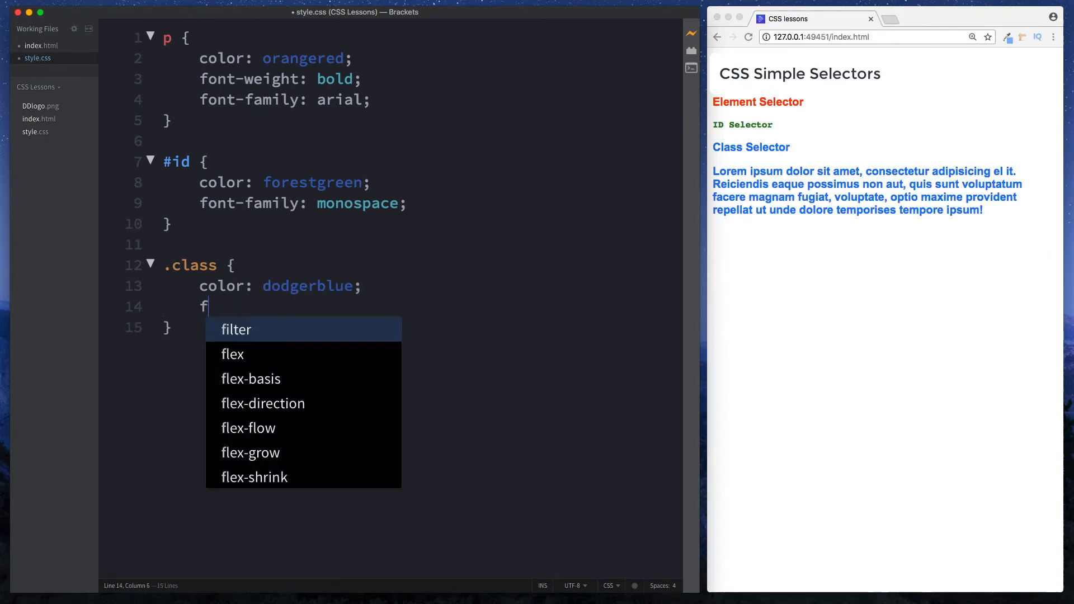
text(ont-weight: 100)
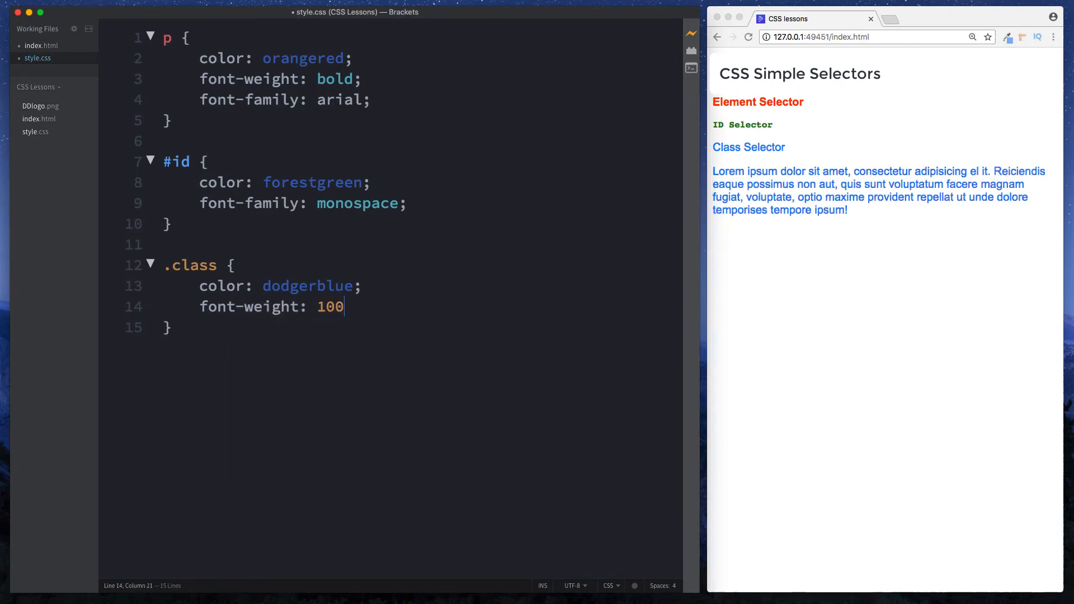
text(;)
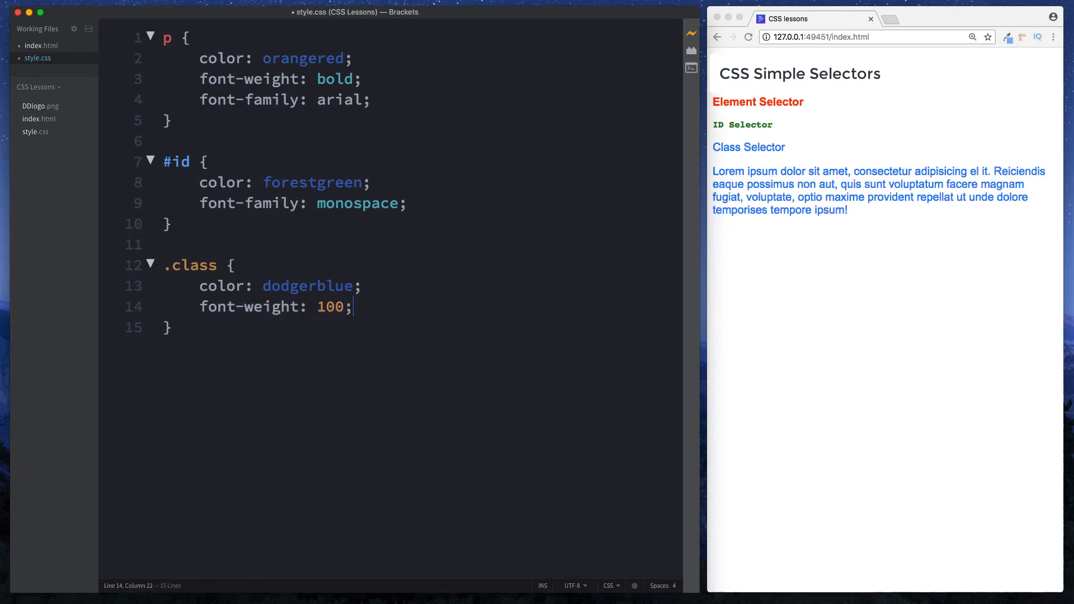
text(font-size: 12px)
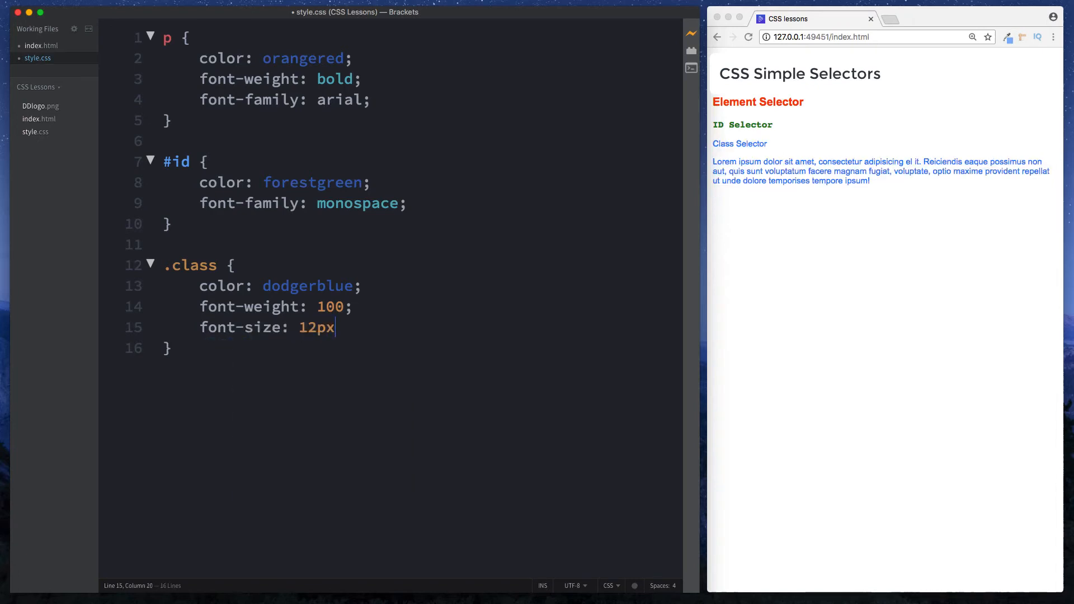
text(;)
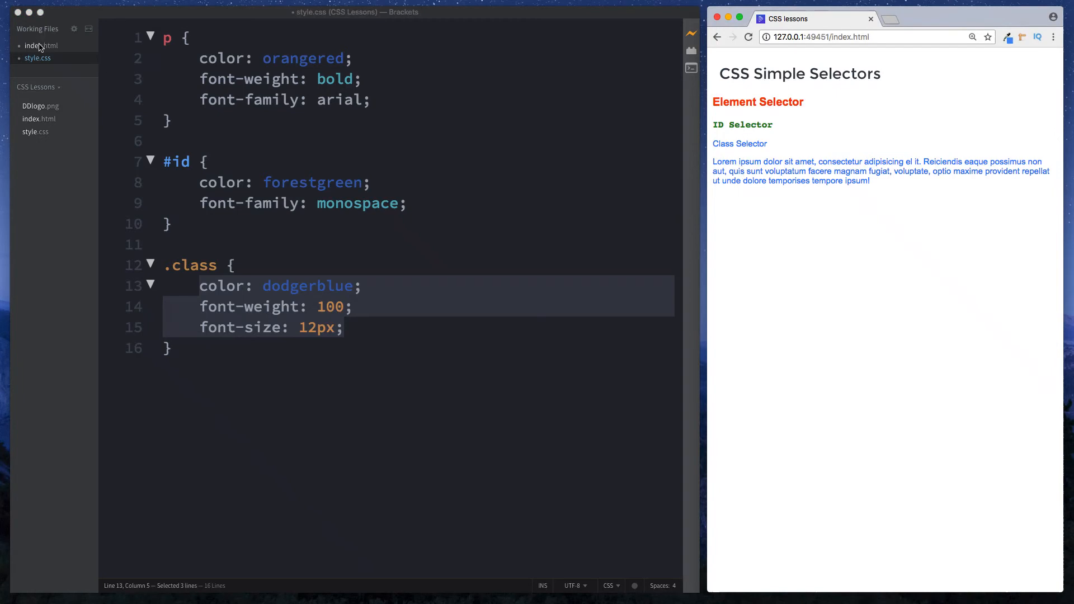
Step: Look over the index.html markup and come back to the top of style.css
click(40, 45)
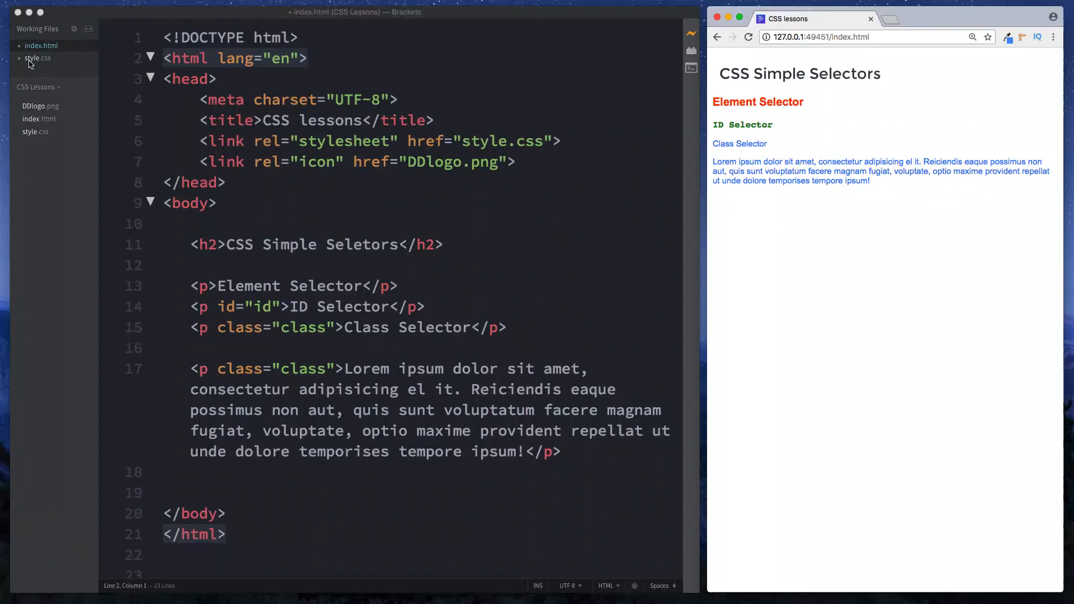
click(34, 58)
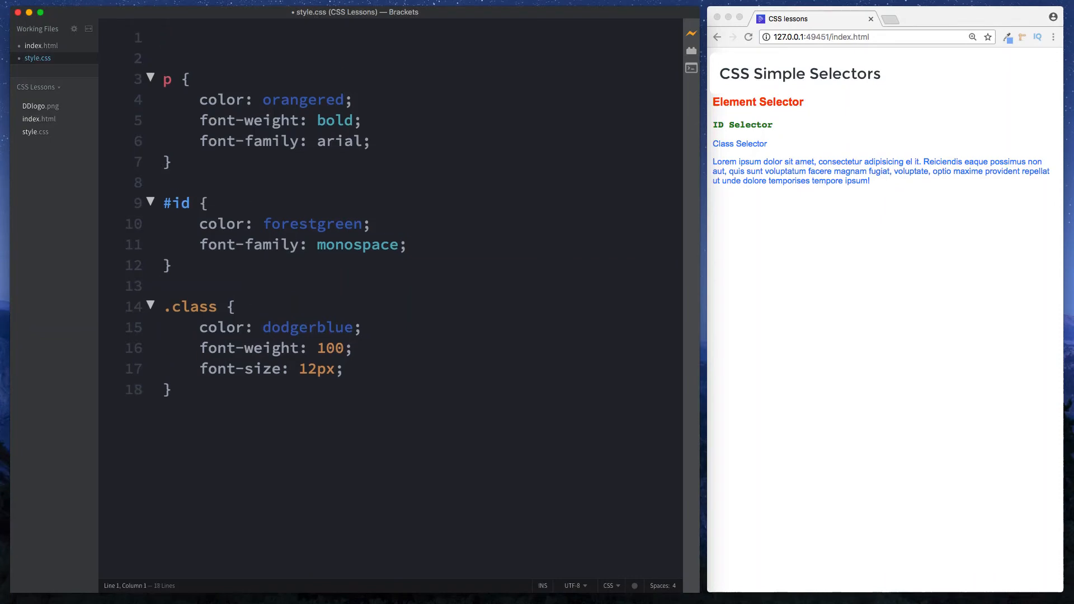
Step: Add a universal * rule with font-family: arial and delete the redundant font-family from the p rule
text(*)
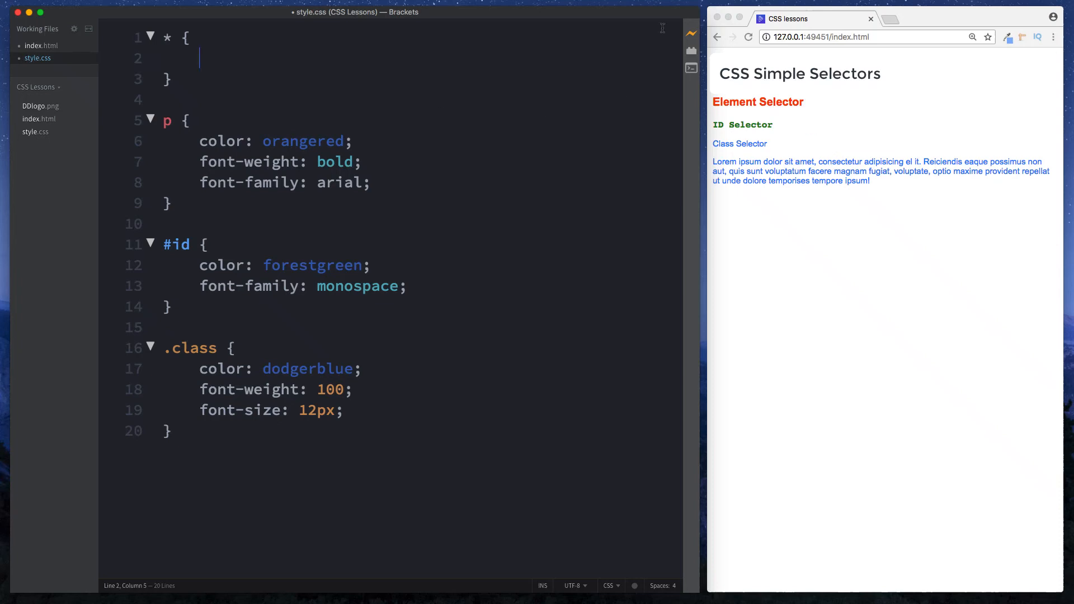
text(font-family:)
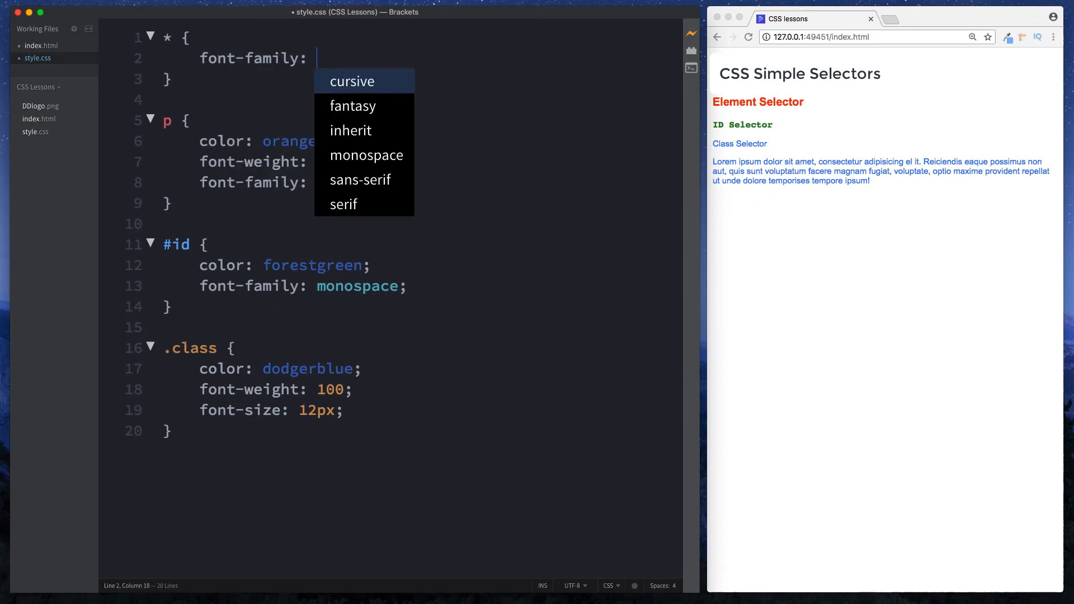
text(aria)
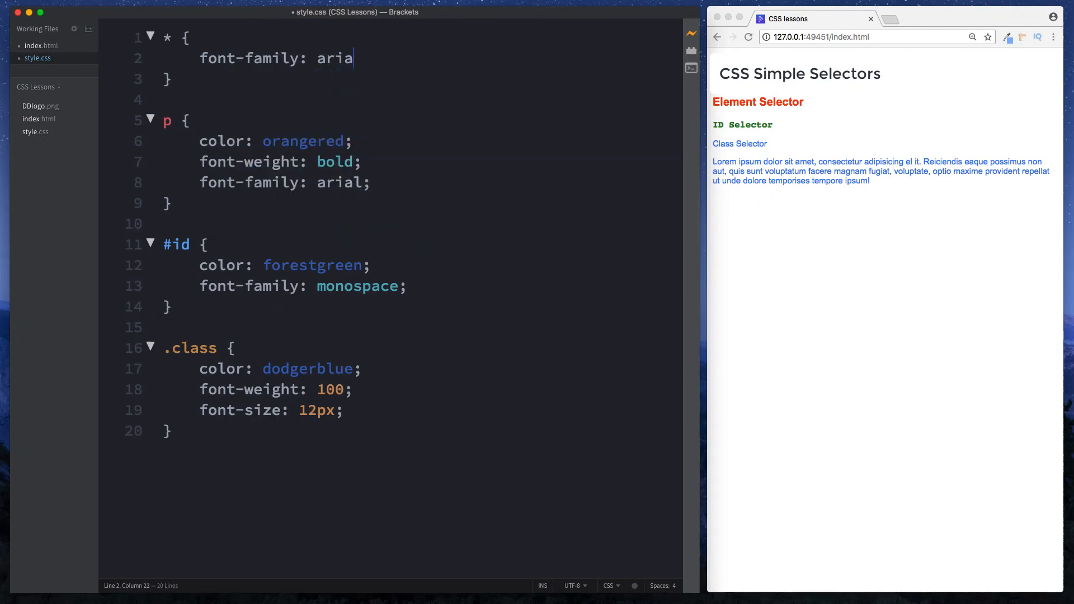
text(l;)
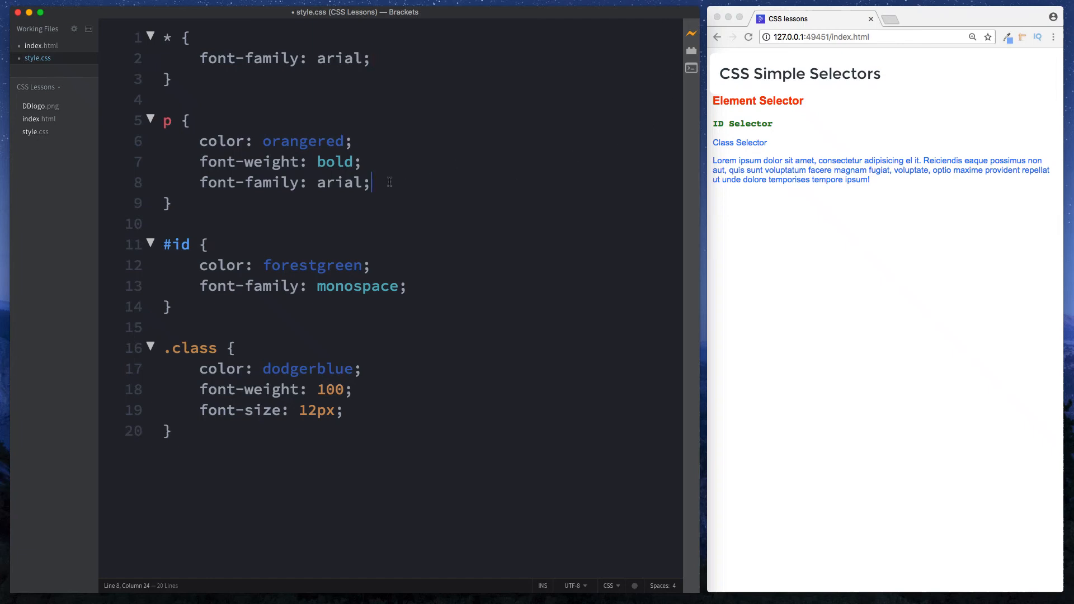
key(Backspace)
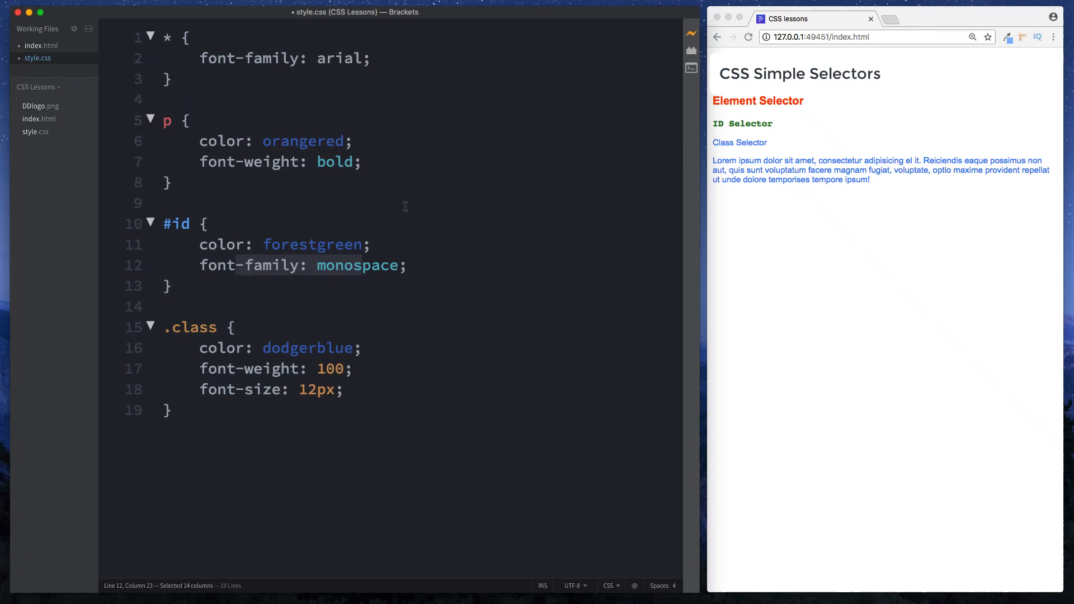
mouse_move(409, 207)
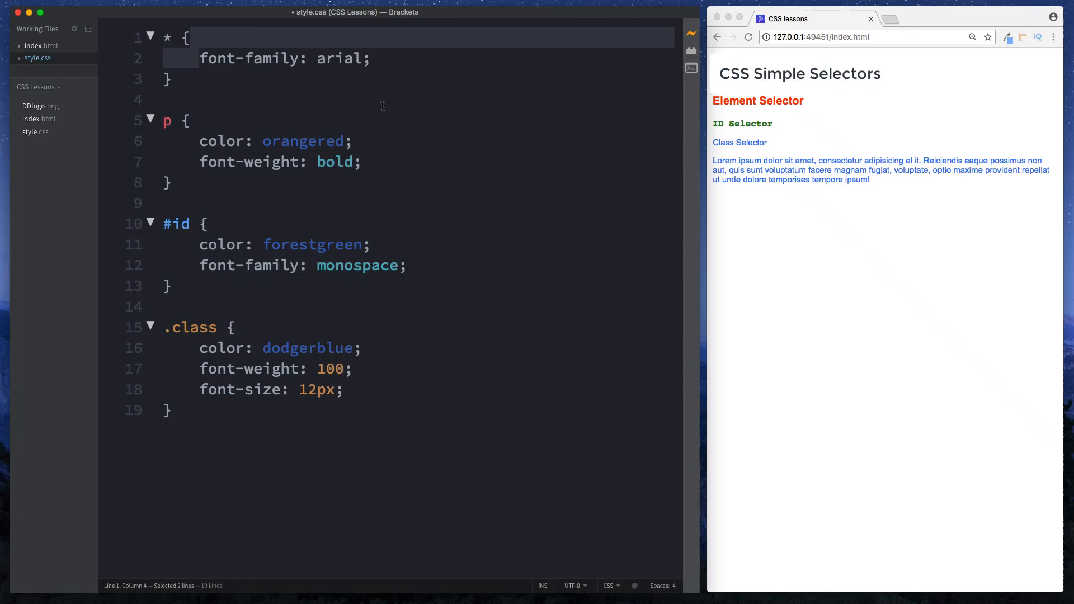
Step: Point out how the #id rule's monospace font overrides the universal Arial on the ID Selector text
click(199, 141)
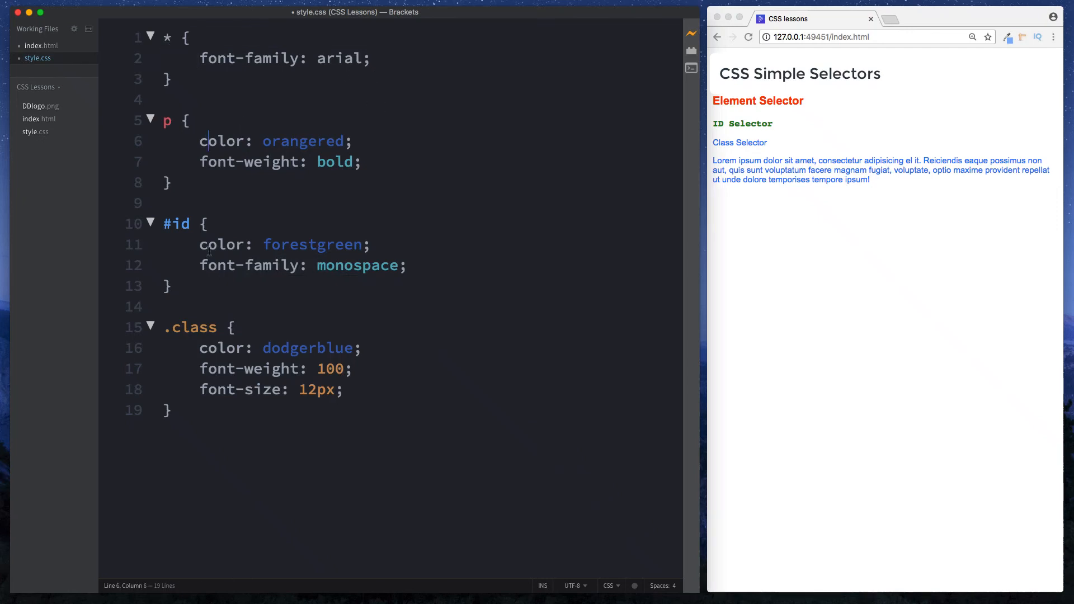
click(199, 244)
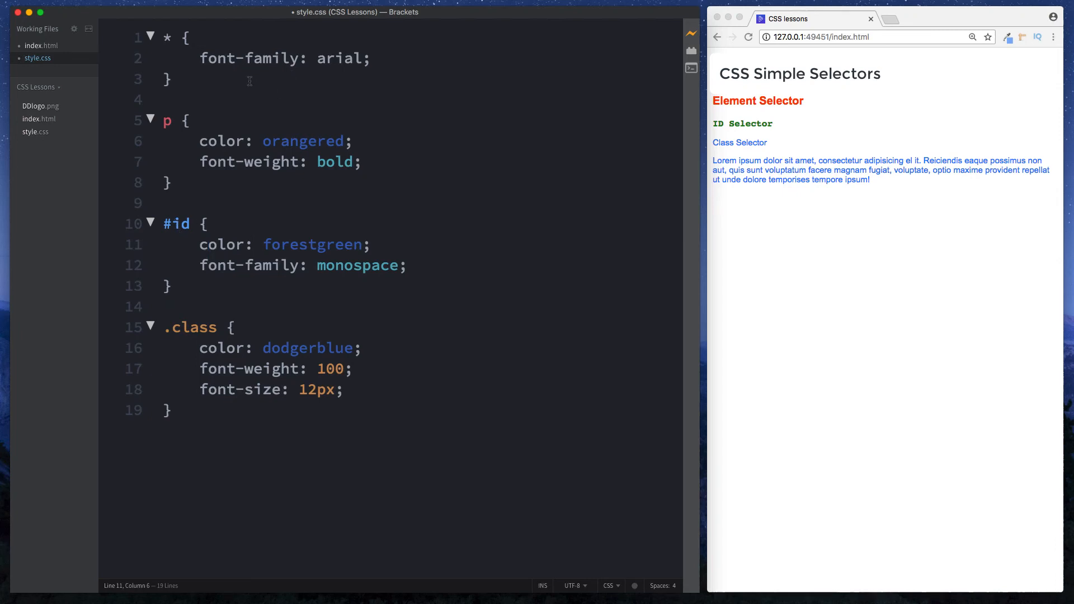
drag(198, 57, 370, 57)
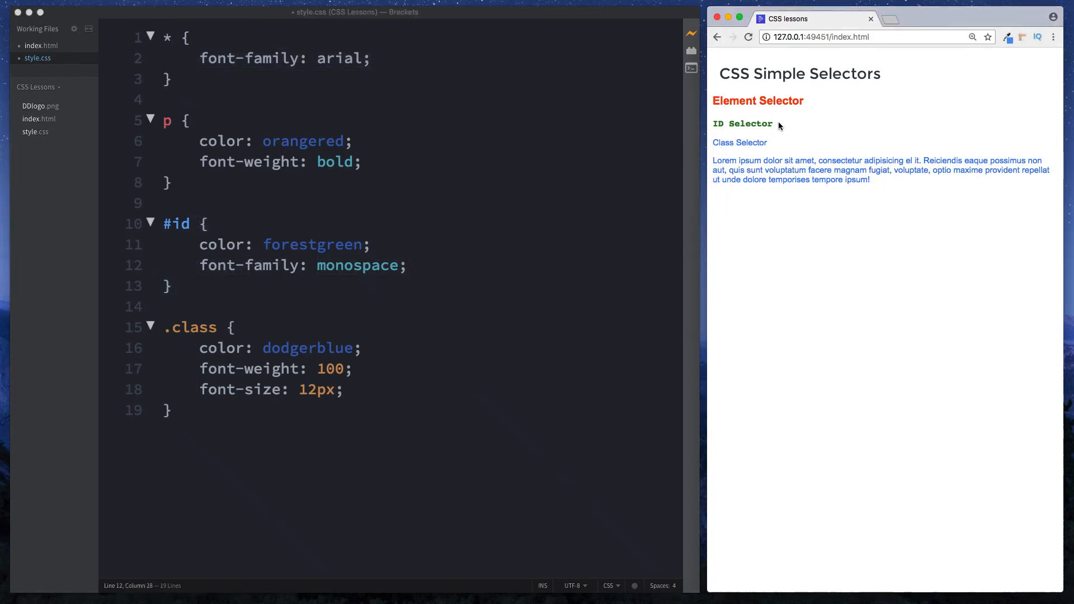
double_click(742, 123)
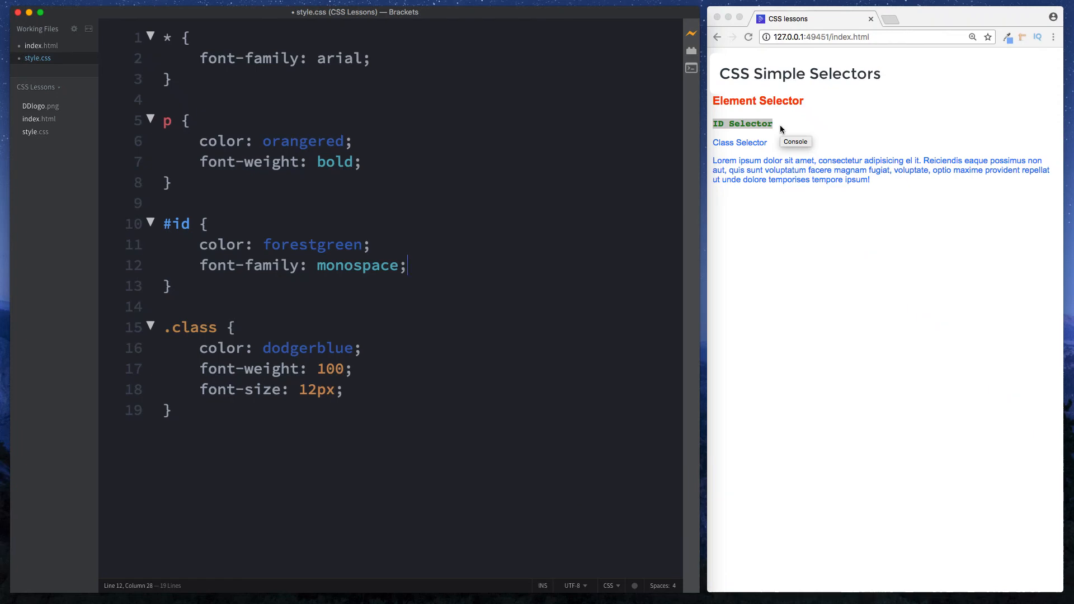
mouse_move(367, 97)
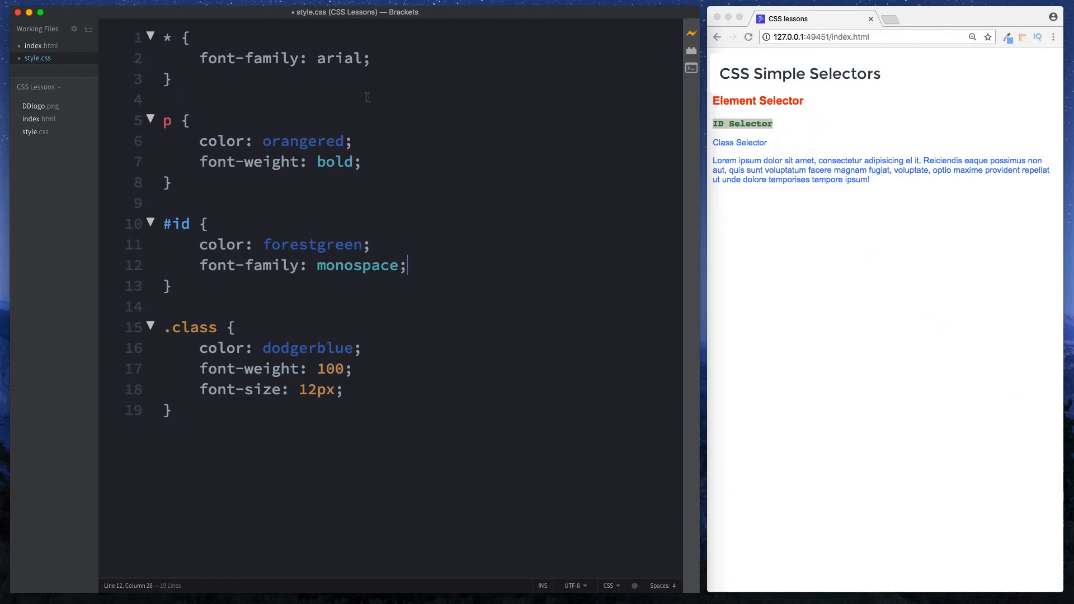
click(373, 58)
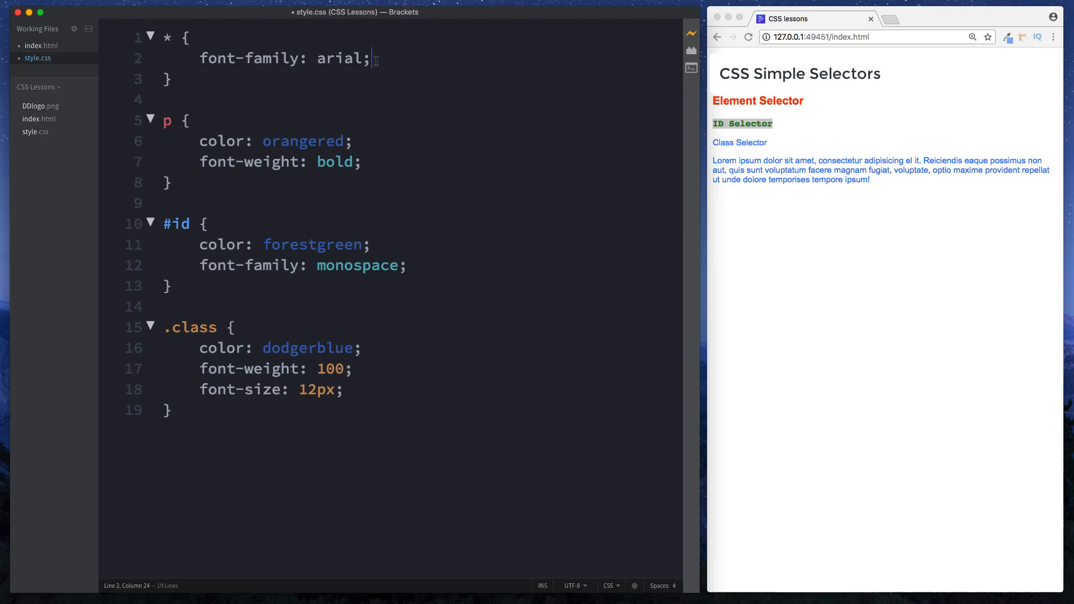
key(Enter)
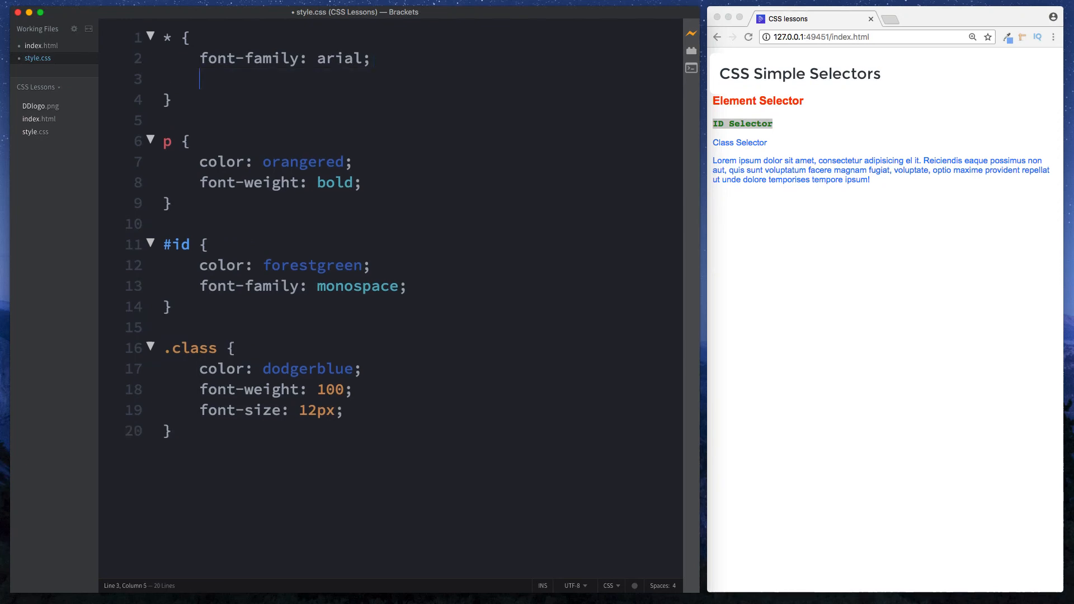
text(margin: 0px;)
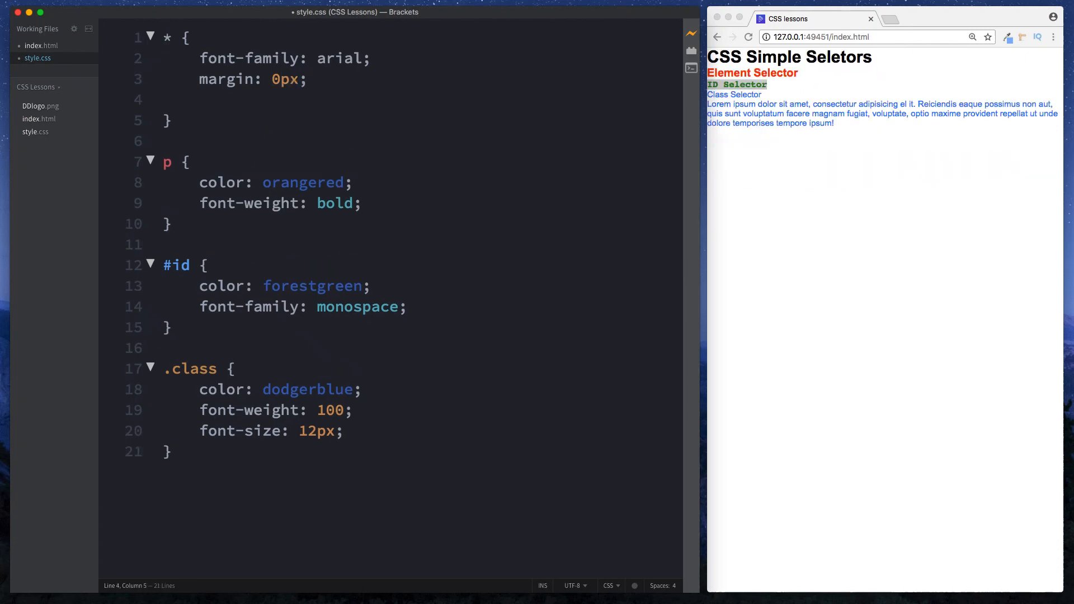
text(padding: 0px;)
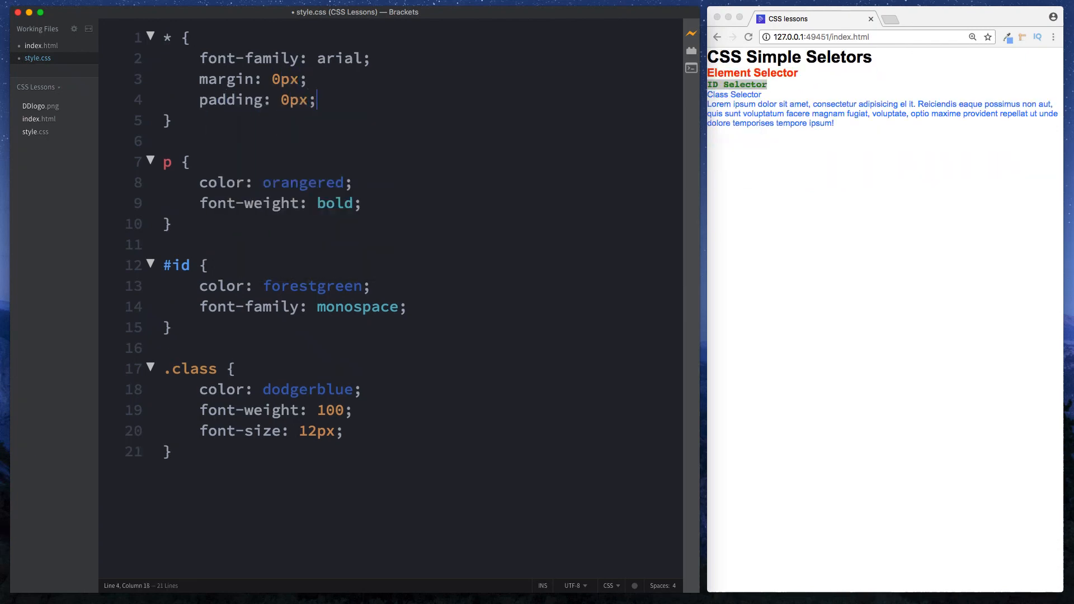
key(Enter)
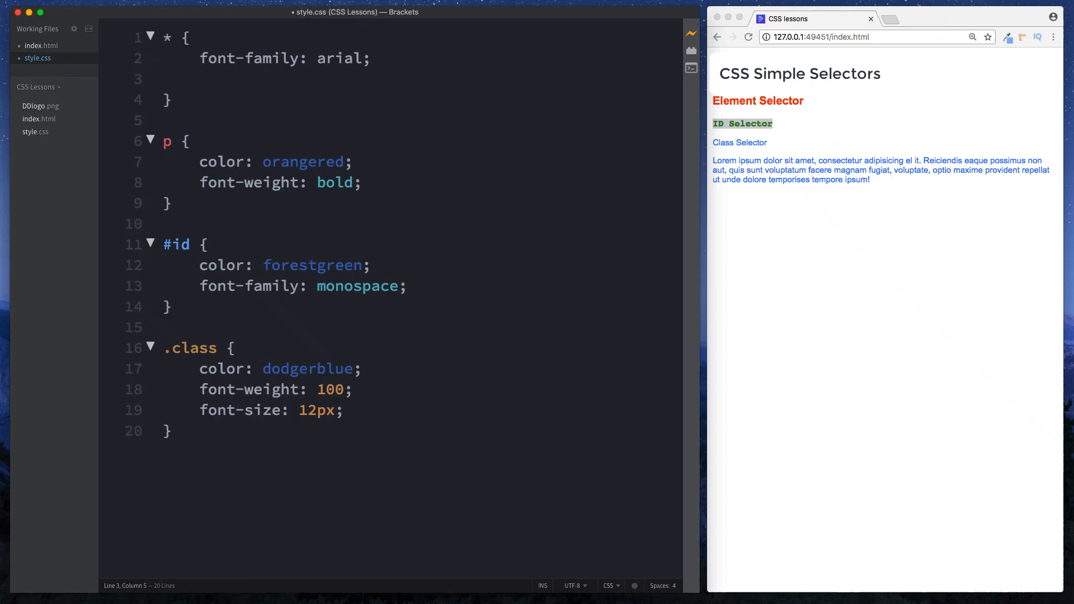
Step: Add text-align: center; to the universal * rule so all page text is centered
text(text-align: center)
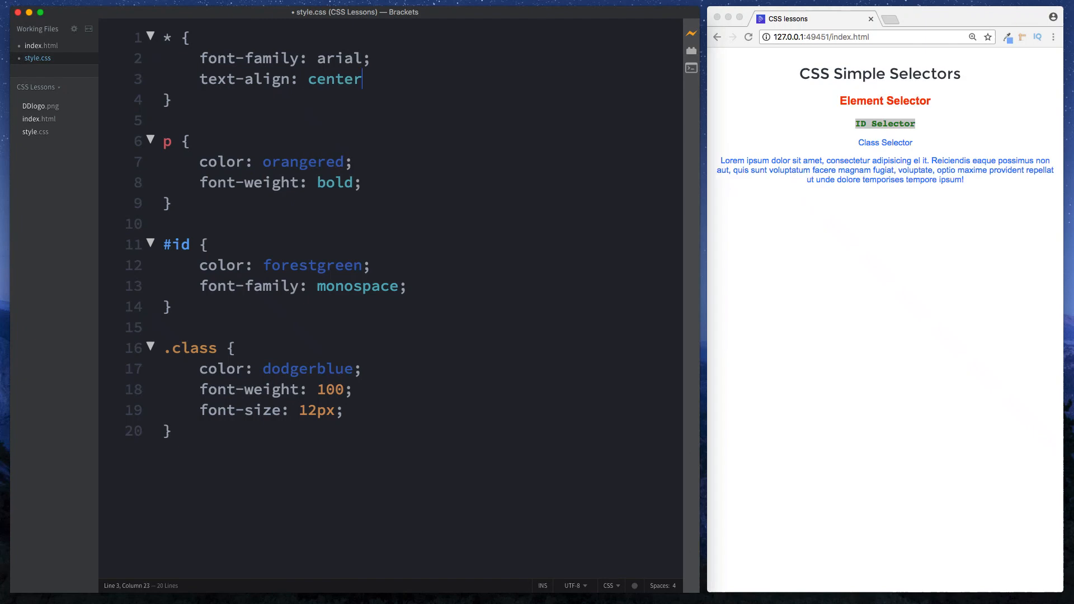
text(;)
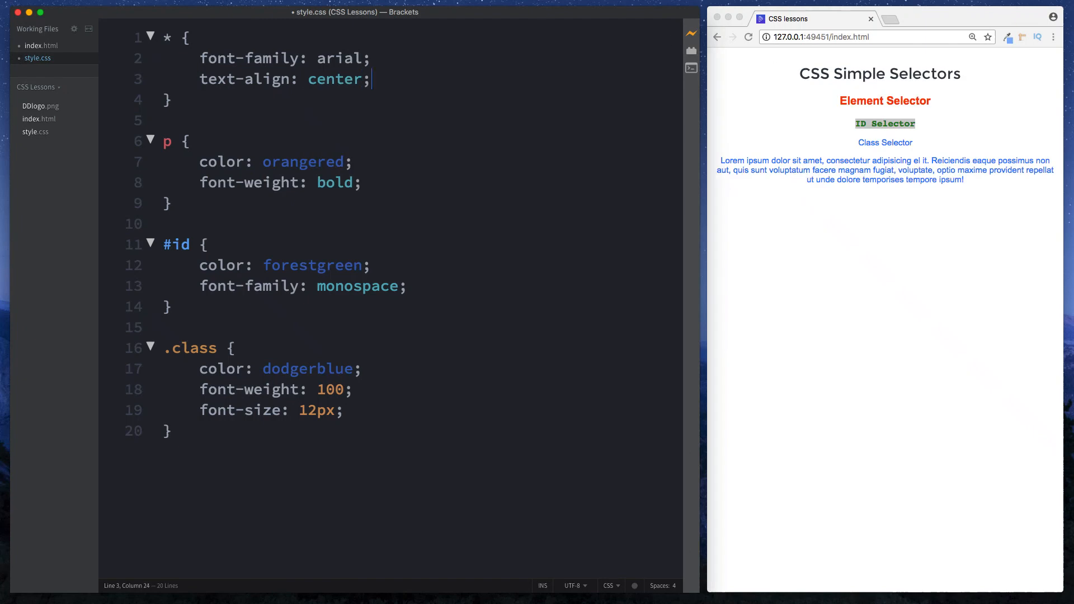